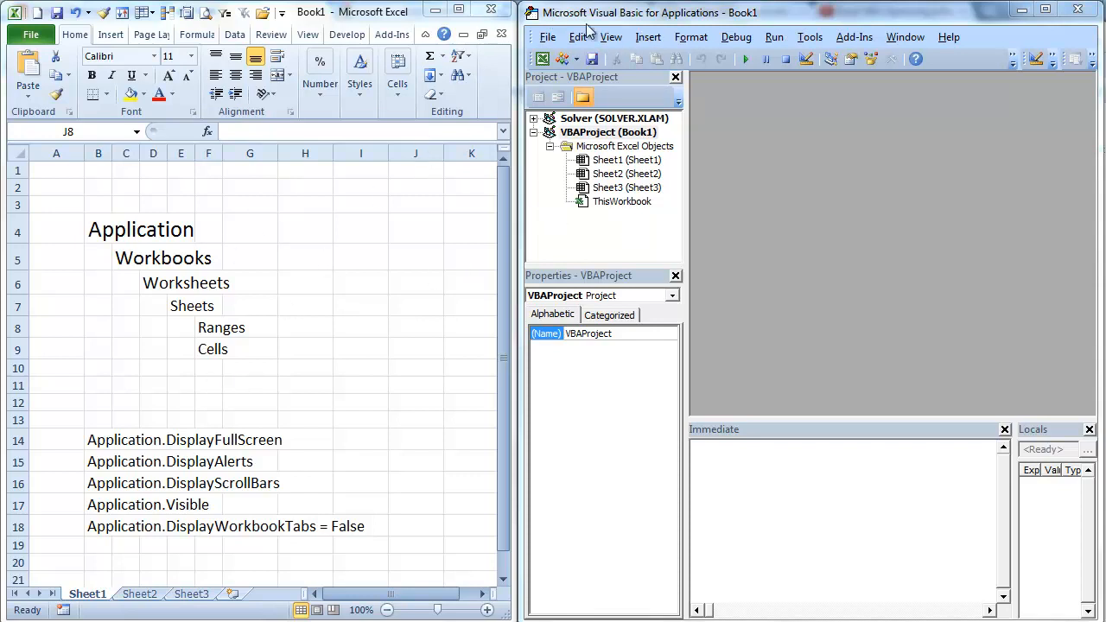
Insert a new module into VBAProject (Book1) and begin an empty sub named dsply.
{"action": "left_click", "coordinate": [608, 131]}
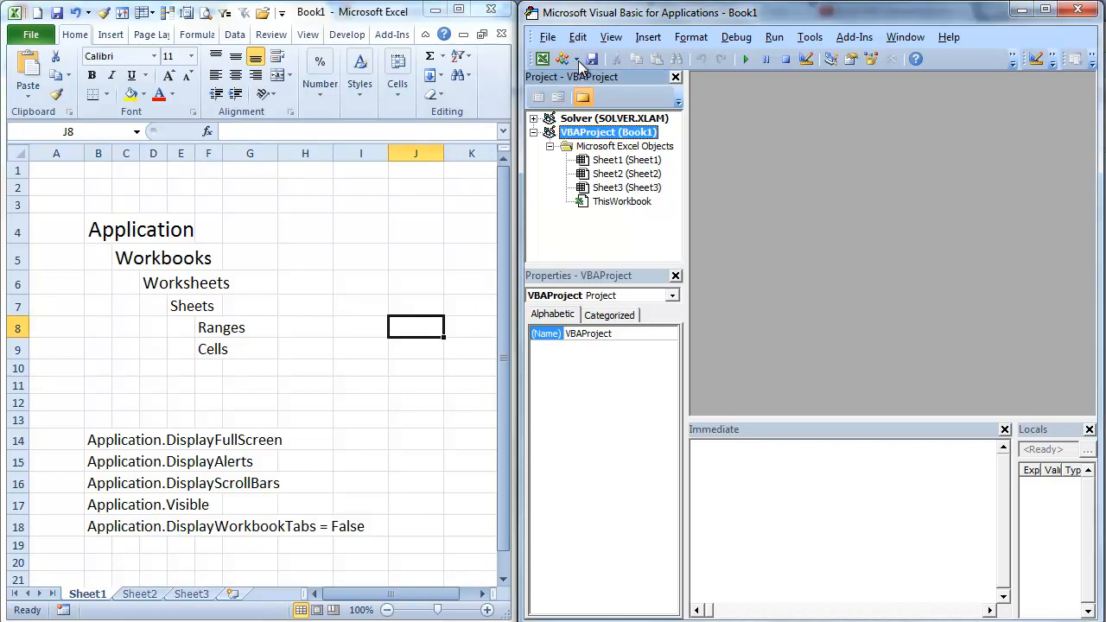
{"action": "left_click", "coordinate": [569, 59]}
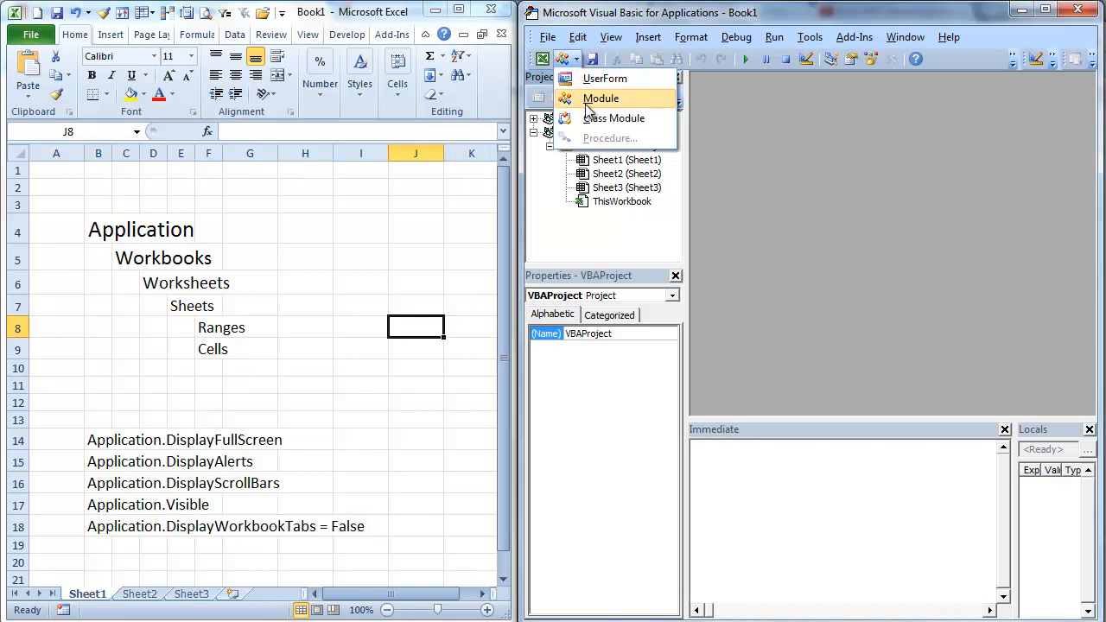
{"action": "left_click", "coordinate": [601, 97]}
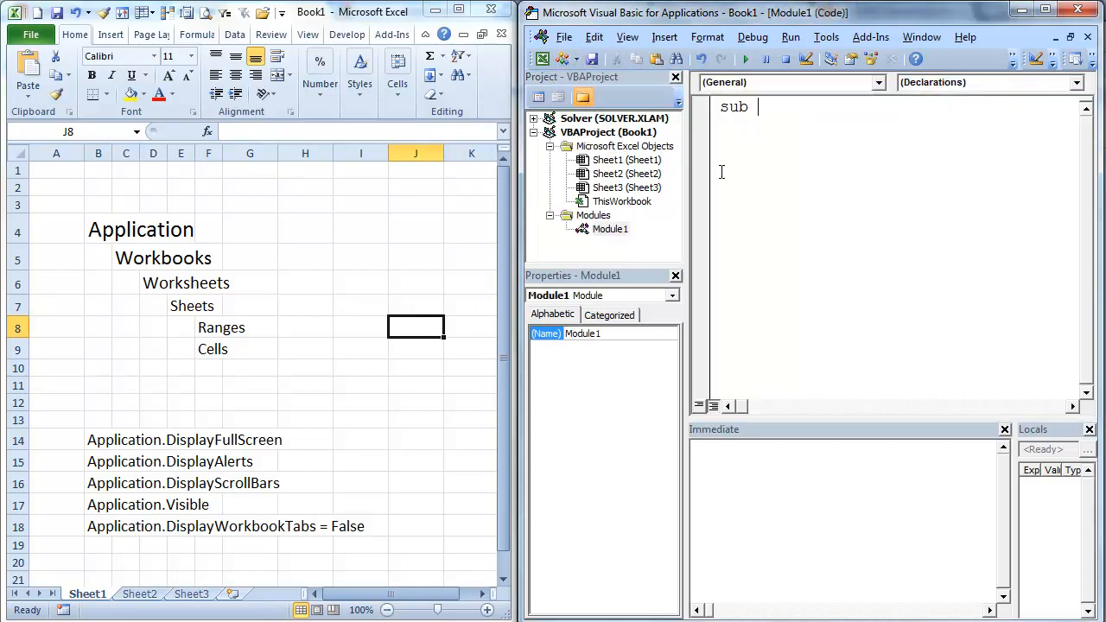
{"action": "type", "text": "dsply("}
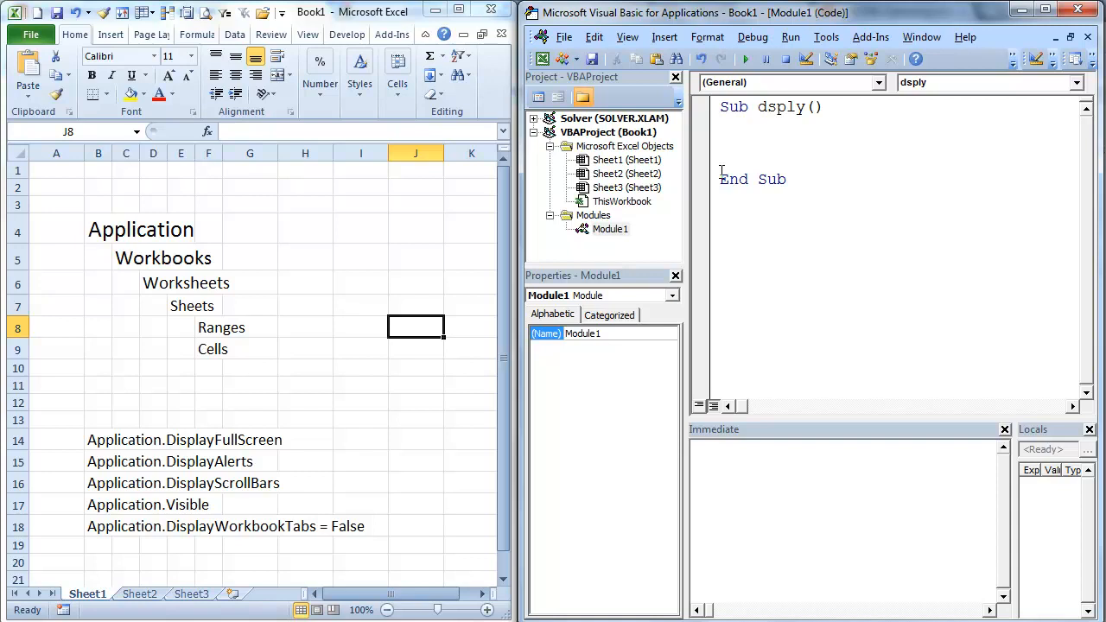
Write the statement Application.DisplayFullScreen = True inside dsply.
{"action": "type", "text": "a"}
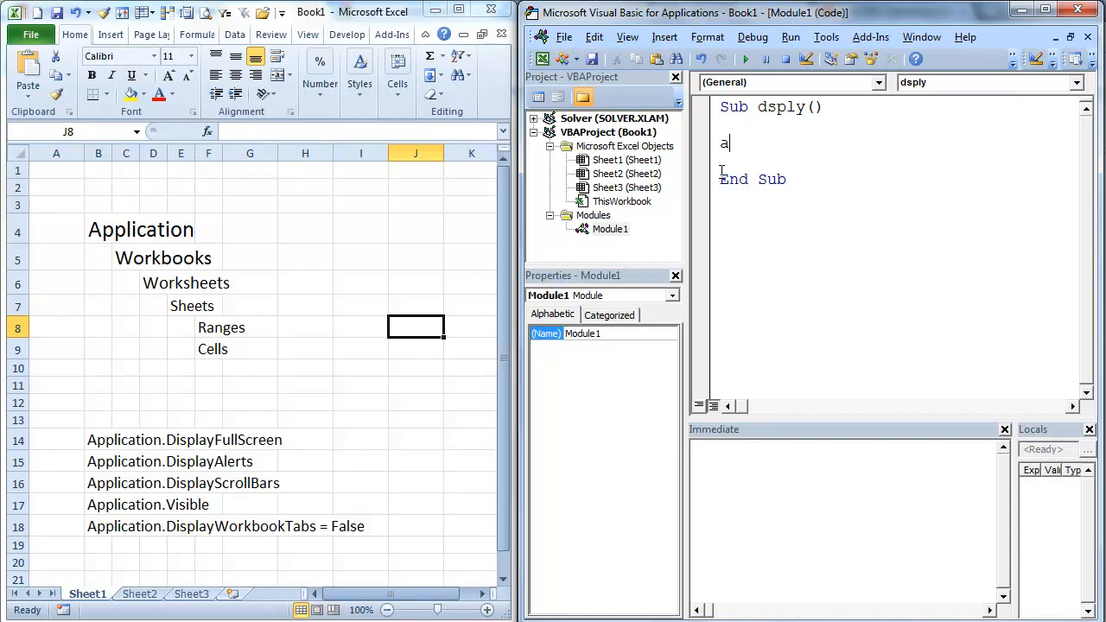
{"action": "type", "text": "pplication.di"}
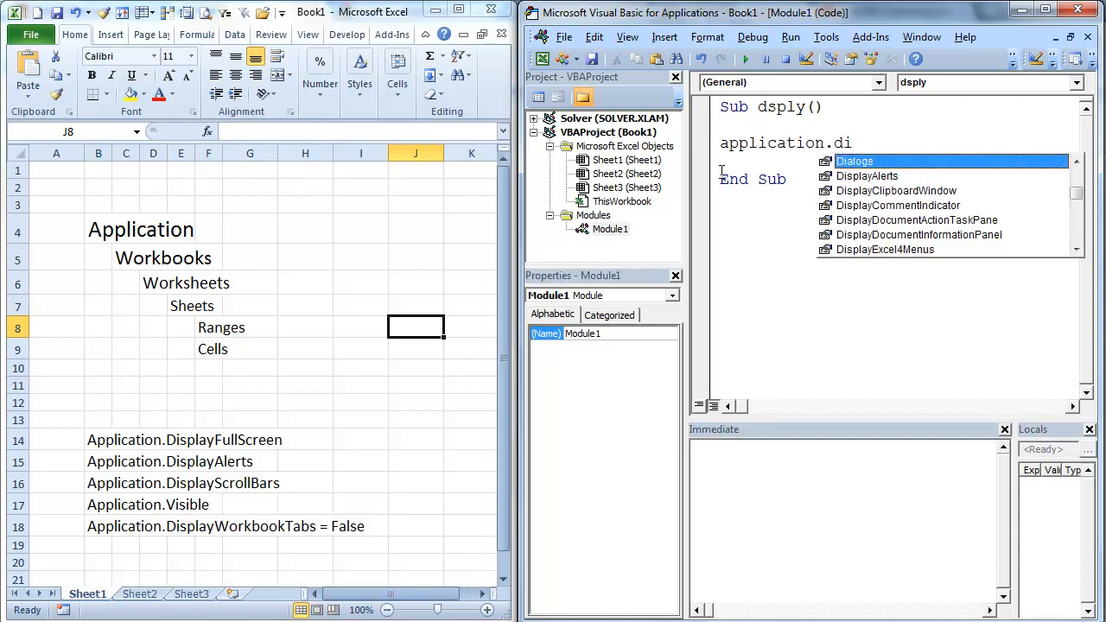
{"action": "type", "text": "s"}
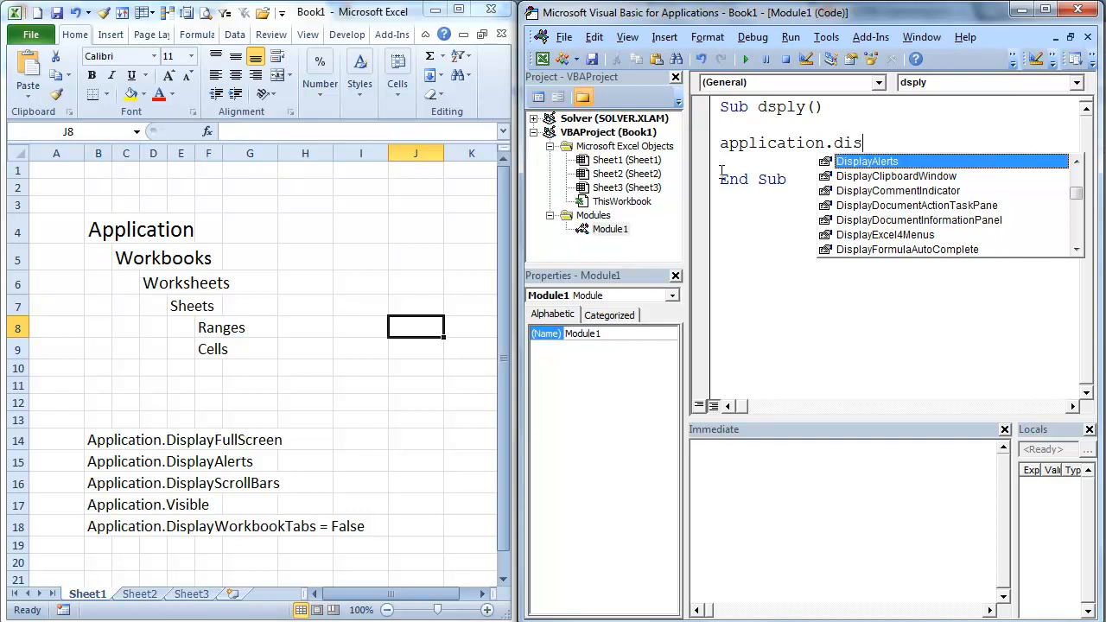
{"action": "type", "text": "s"}
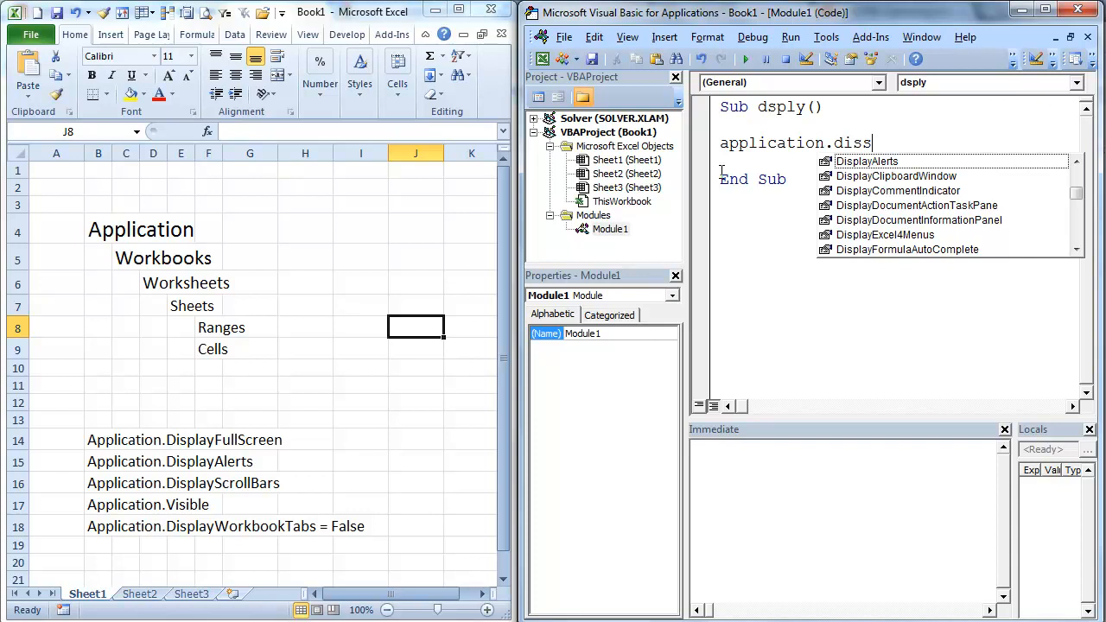
{"action": "type", "text": "displayfu"}
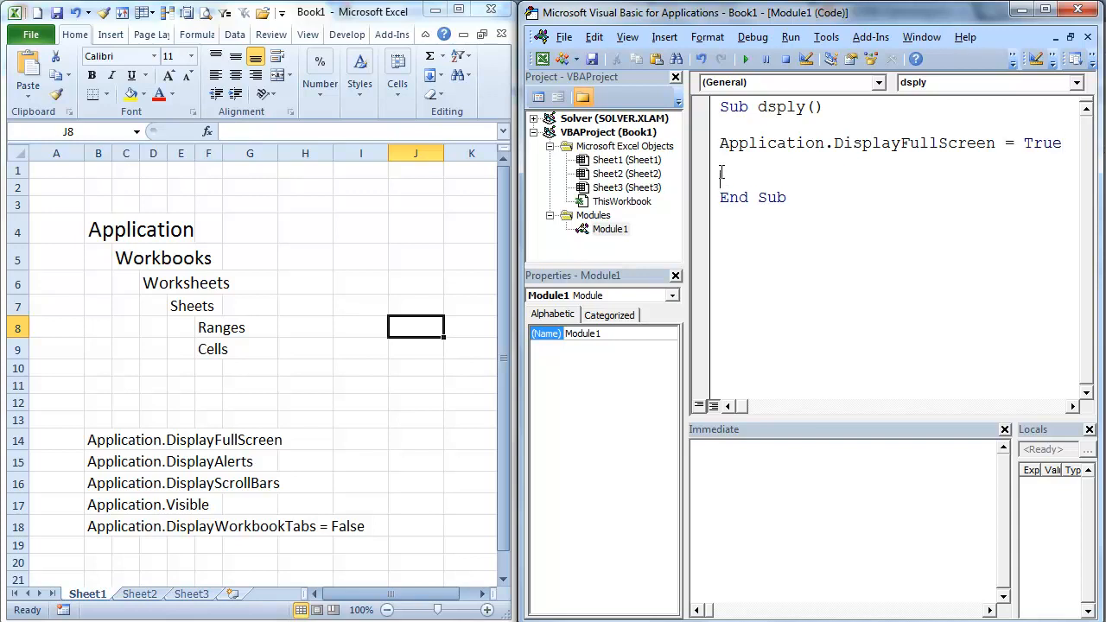
Add a second line Application.DisplayFullScreen = False below it.
{"action": "type", "text": "appli"}
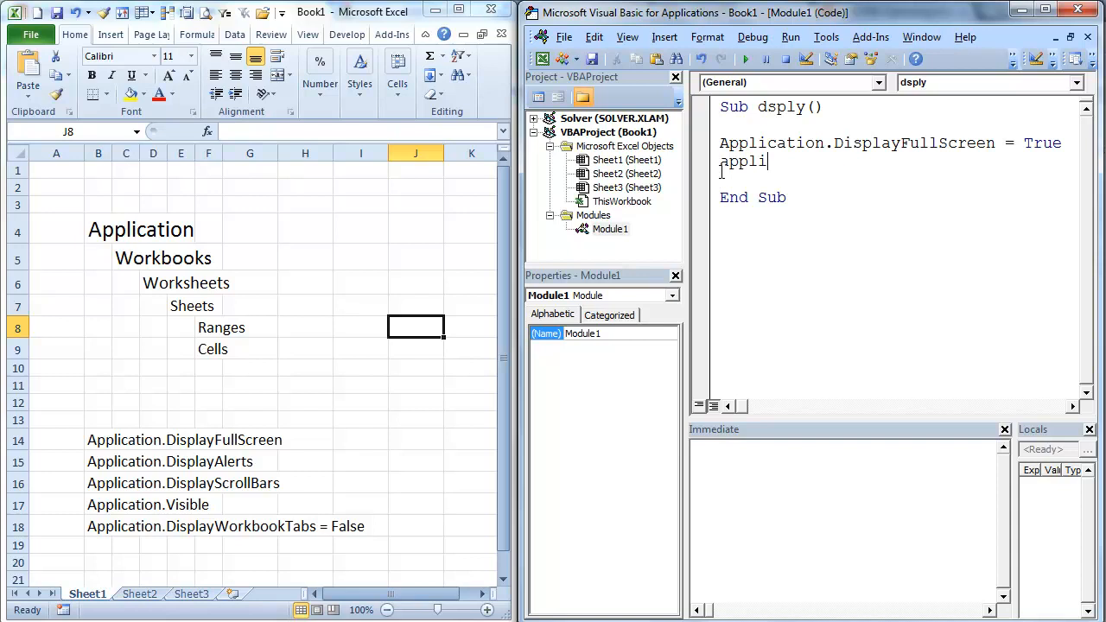
{"action": "key", "text": "backspace"}
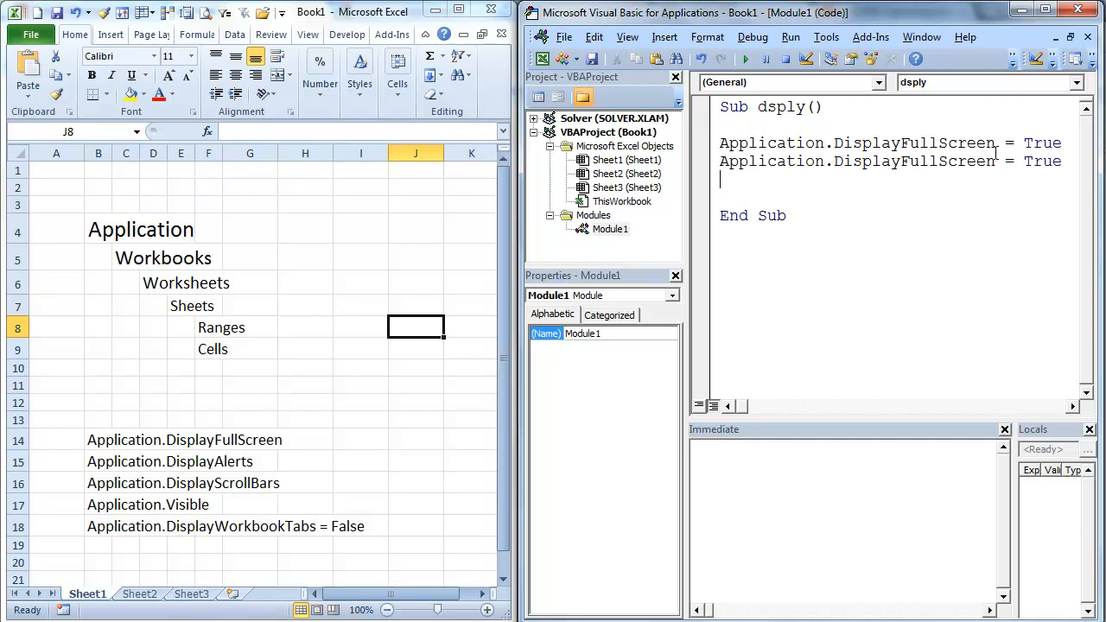
{"action": "type", "text": "f"}
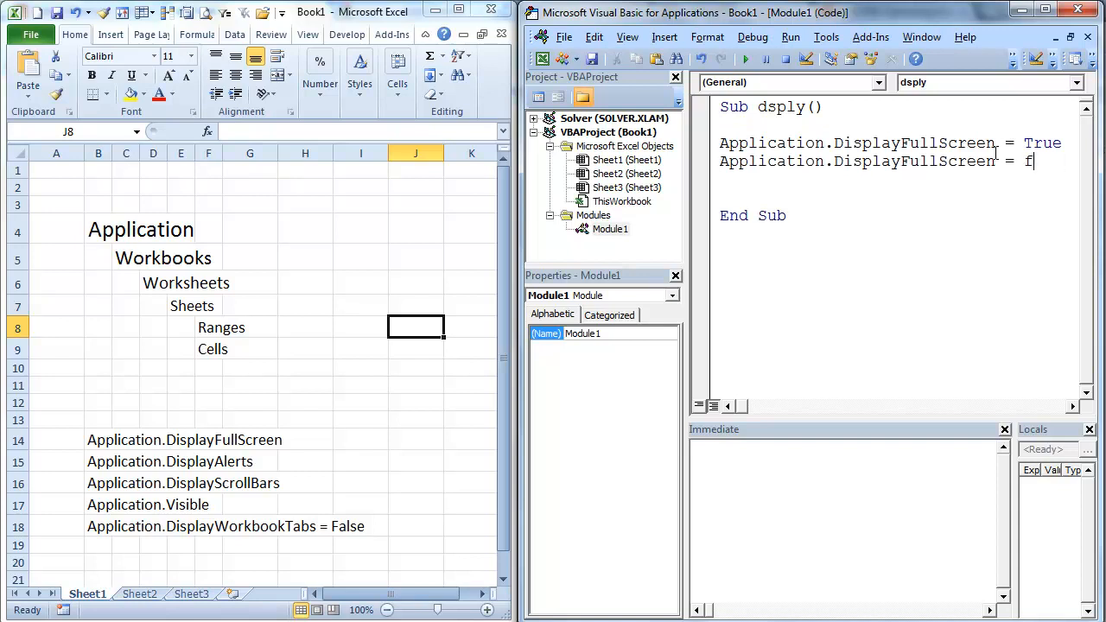
{"action": "type", "text": "alse"}
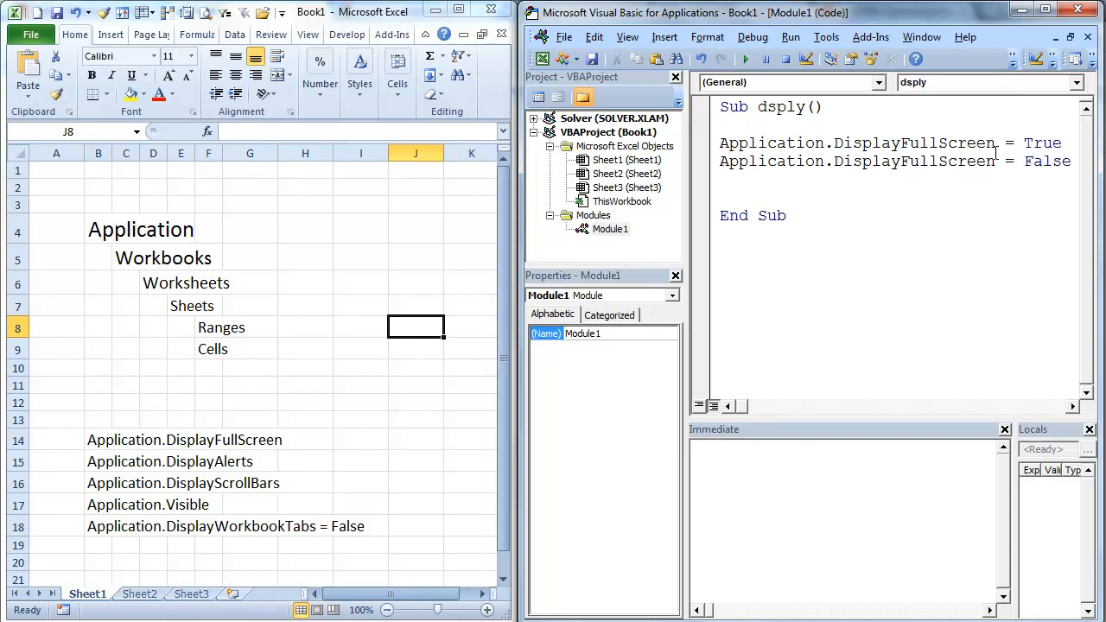
{"action": "key", "text": "F8"}
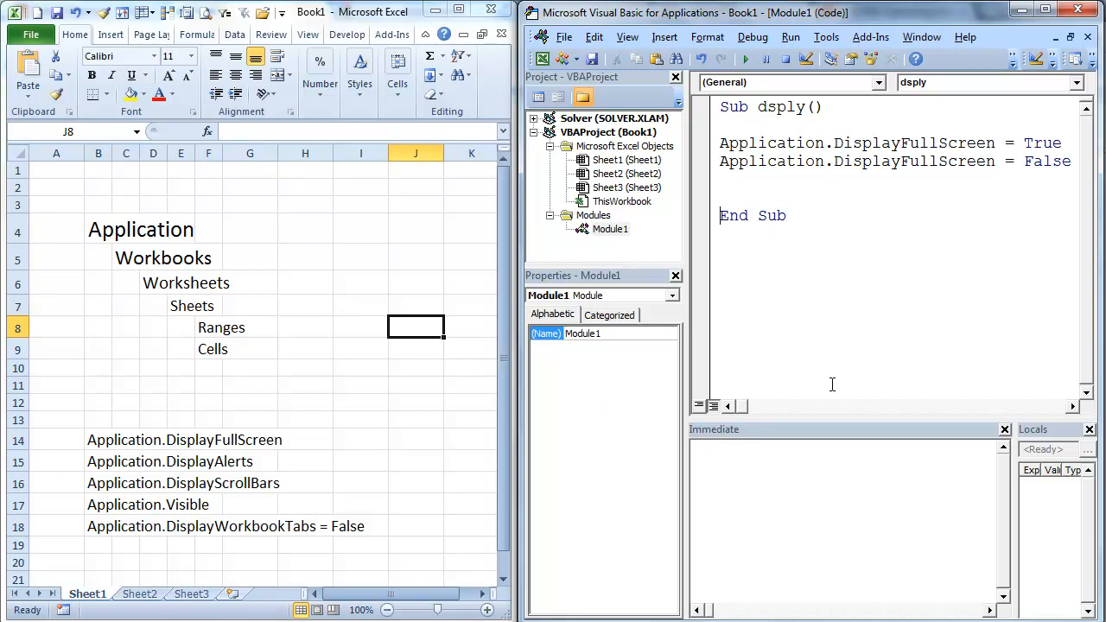
Replace DisplayFullScreen with Application.DisplayAlerts = False as the sub's only statement.
{"action": "double_click", "coordinate": [912, 141]}
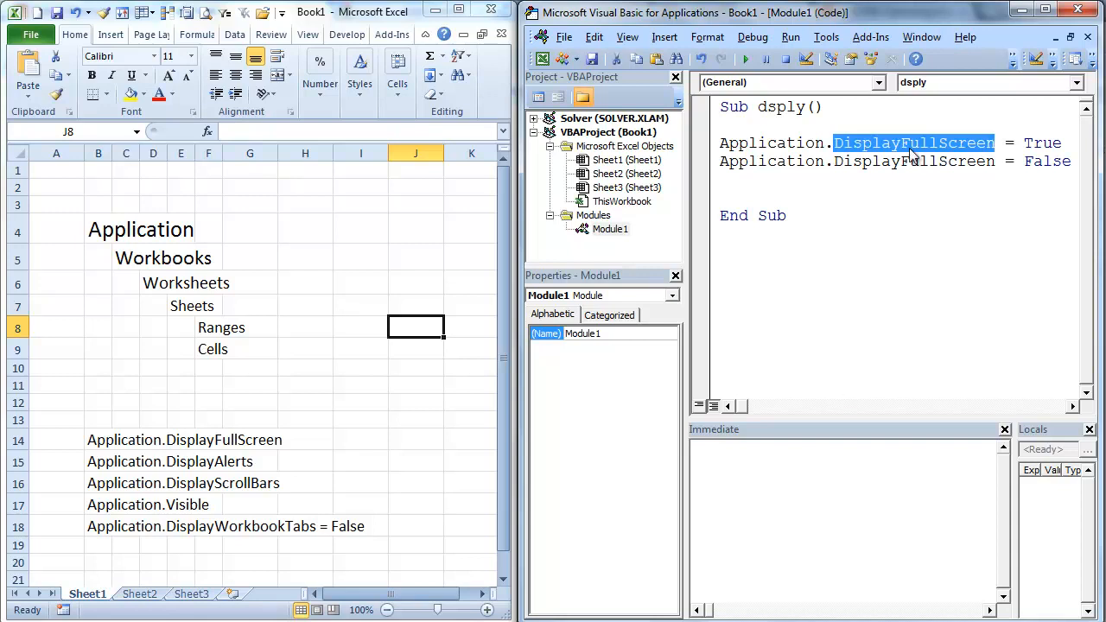
{"action": "type", "text": "d"}
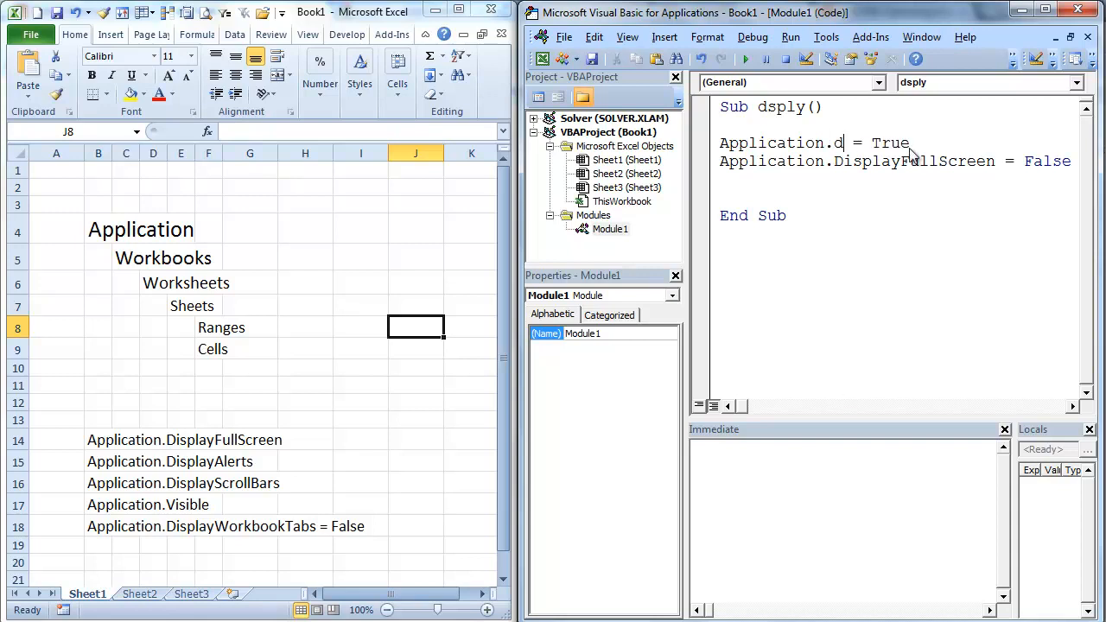
{"action": "type", "text": "isplay"}
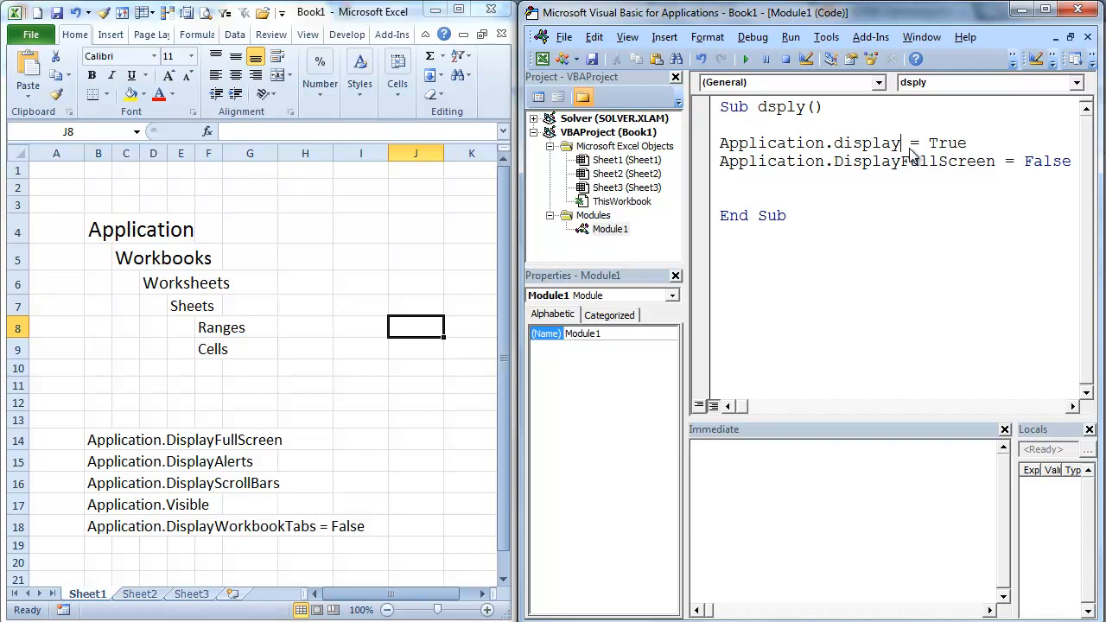
{"action": "key", "text": "BackSpace"}
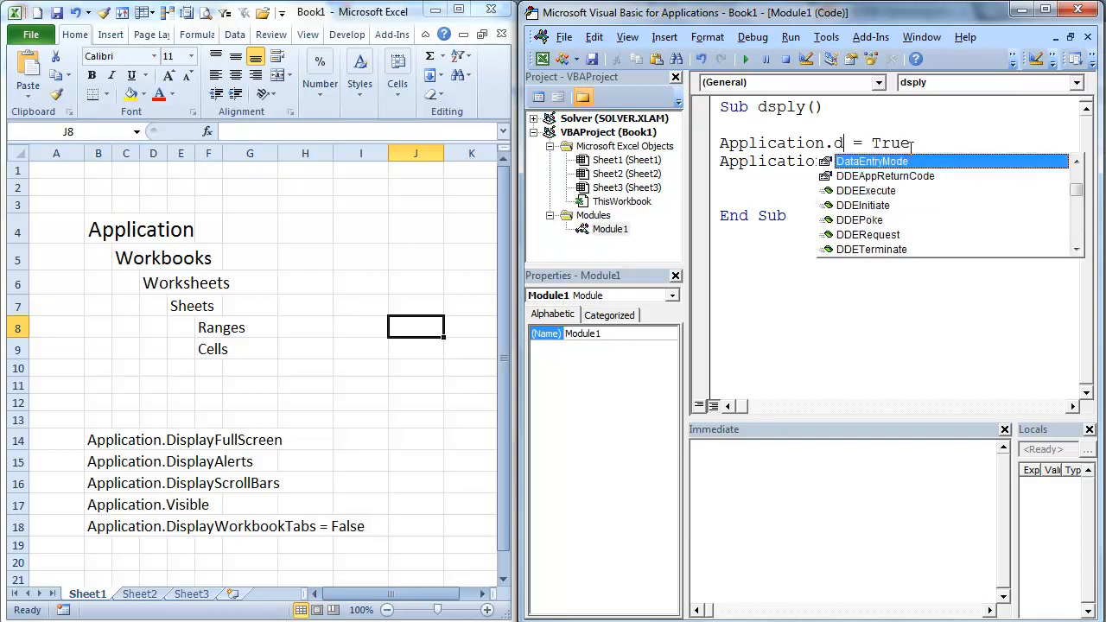
{"action": "key", "text": "Backspace"}
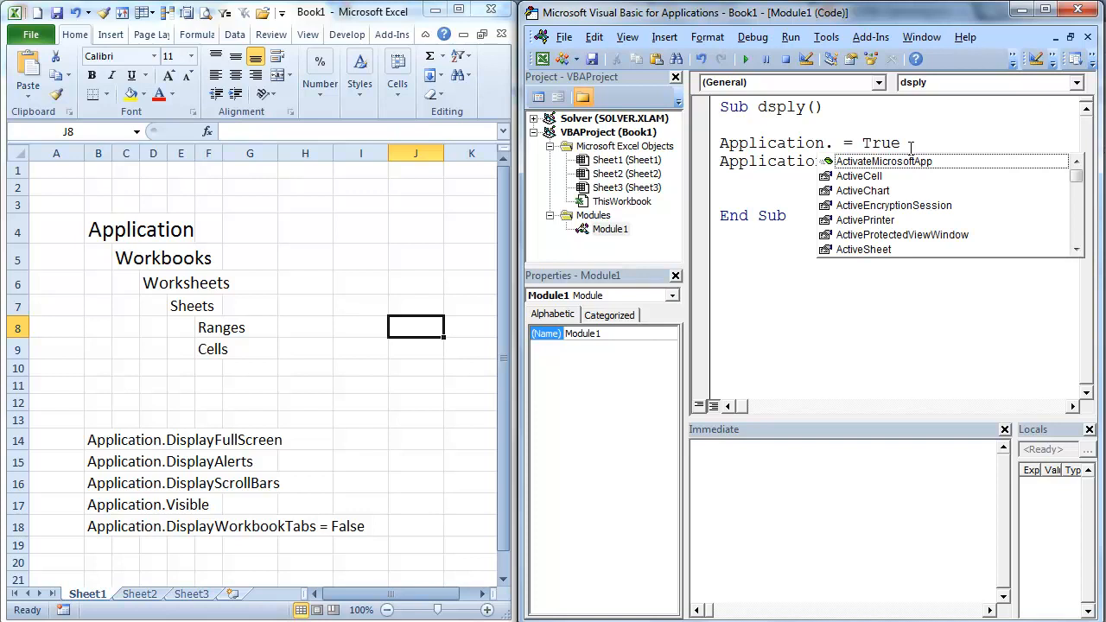
{"action": "type", "text": "di"}
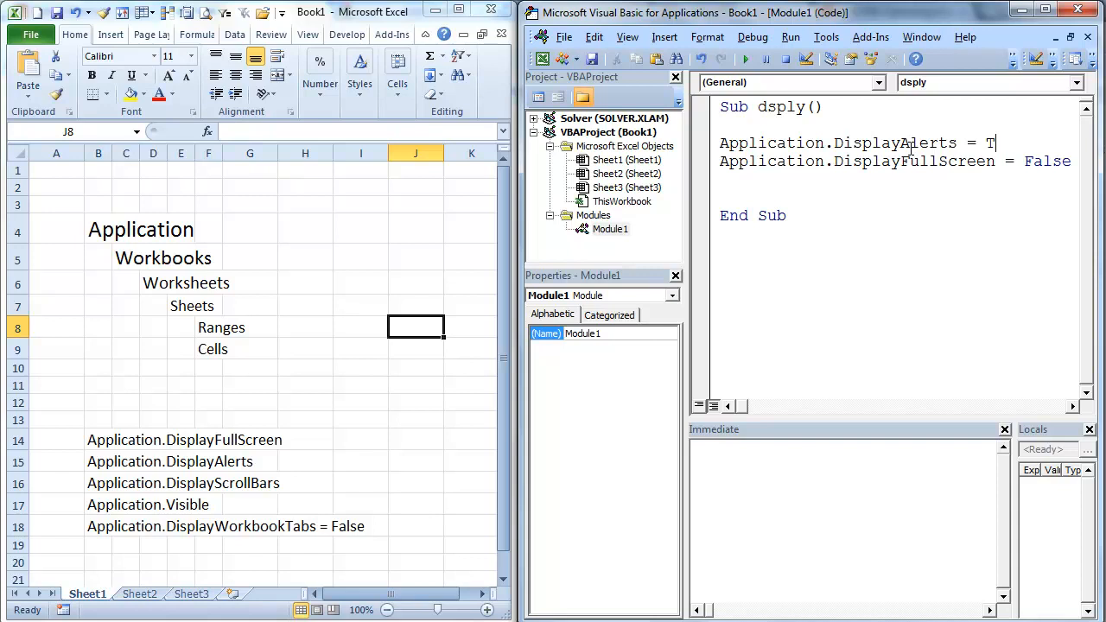
{"action": "type", "text": "apse"}
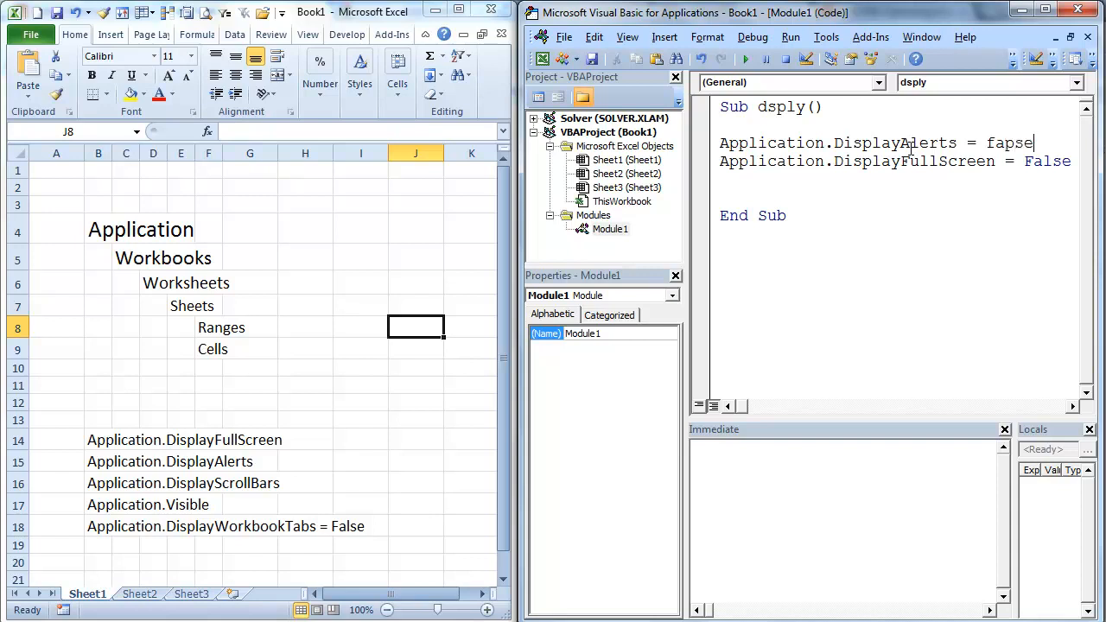
{"action": "type", "text": "False"}
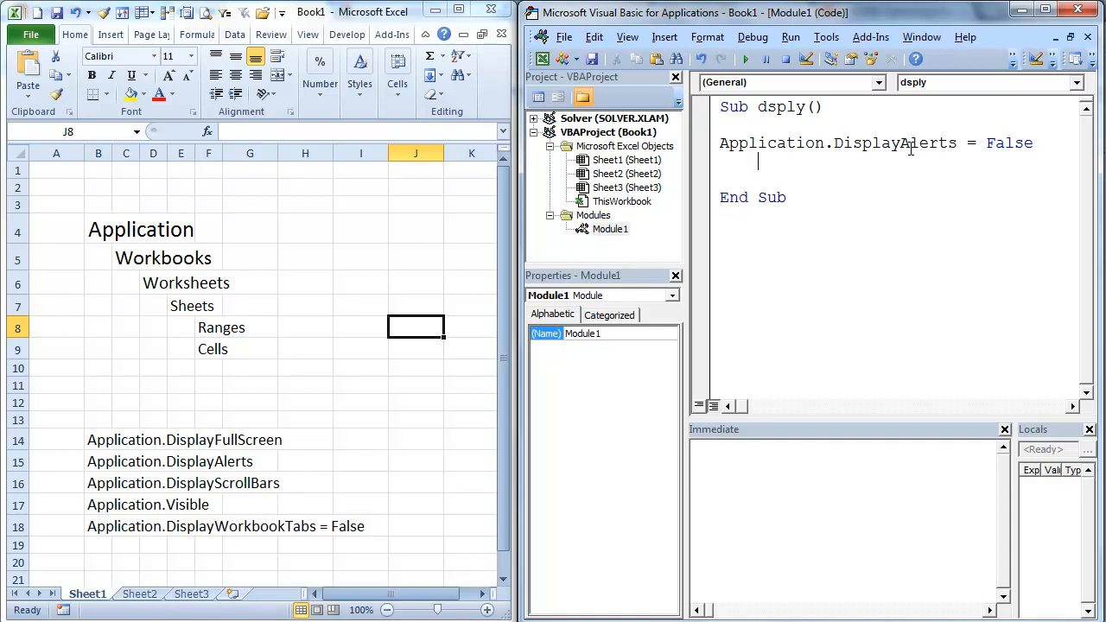
Add a Sheet3.Delete line and step through the sub so Sheet3 is deleted without a prompt.
{"action": "type", "text": "s"}
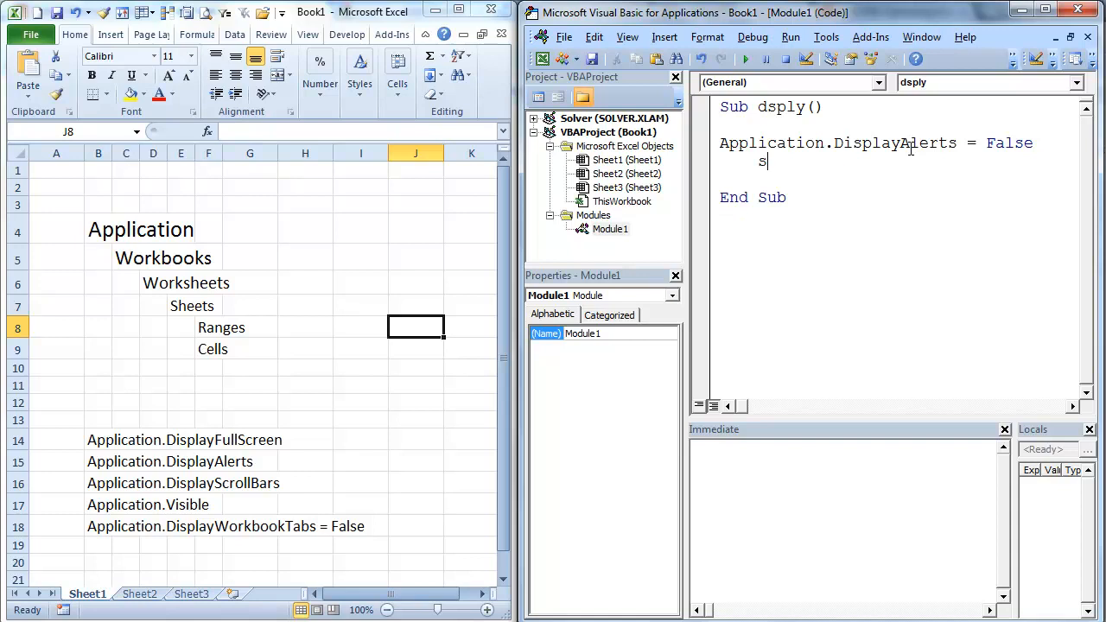
{"action": "type", "text": "heets"}
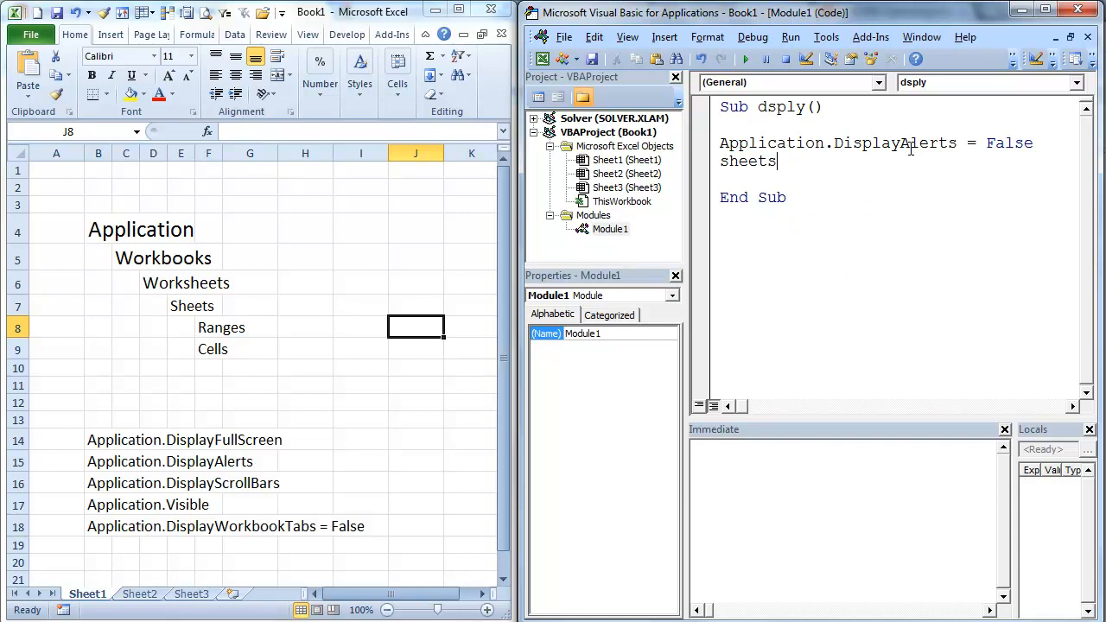
{"action": "key", "text": "BackSpace"}
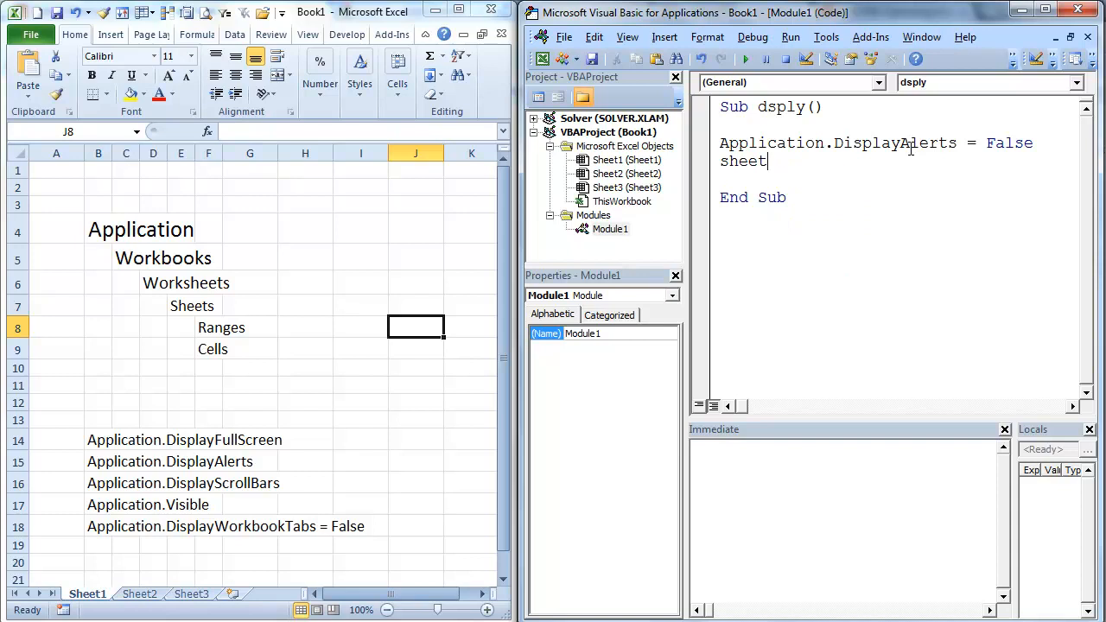
{"action": "type", "text": "3.Delete"}
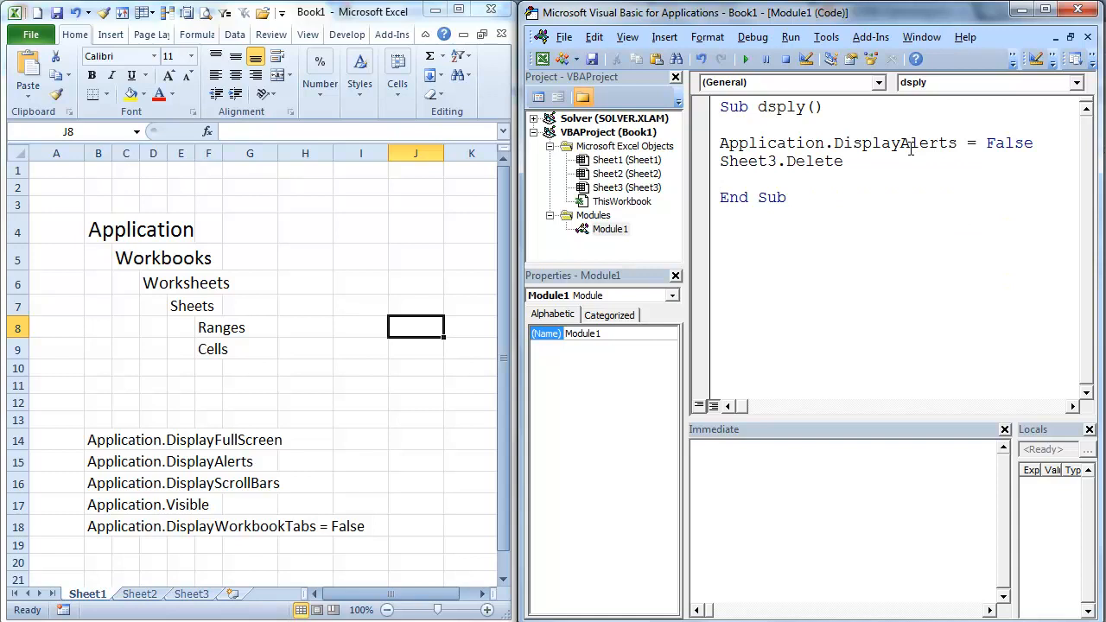
{"action": "key", "text": "F8"}
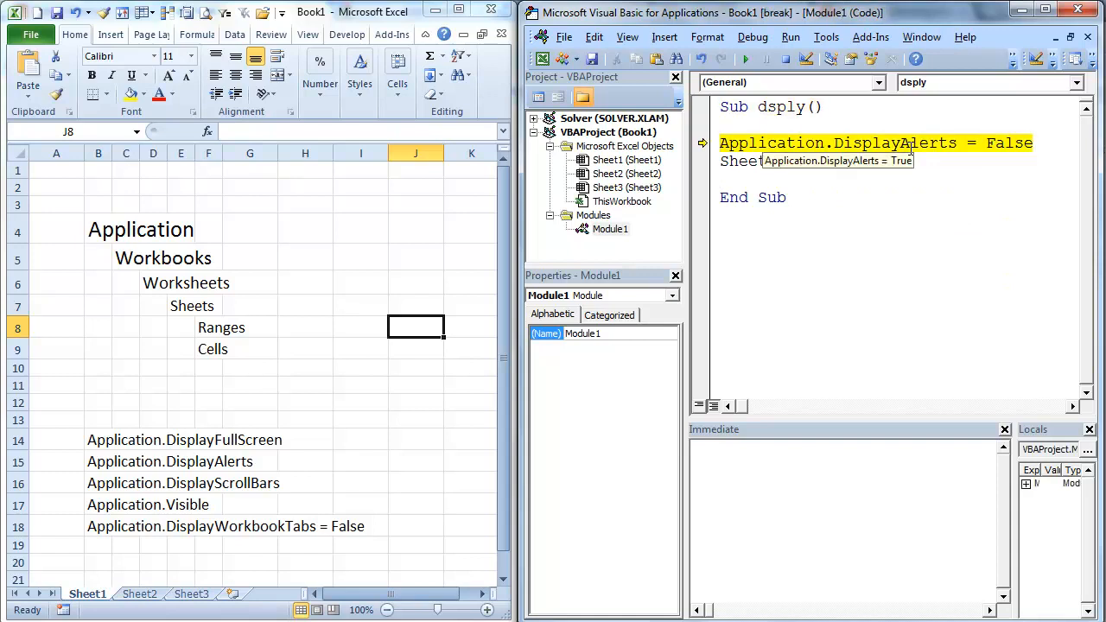
{"action": "key", "text": "F8"}
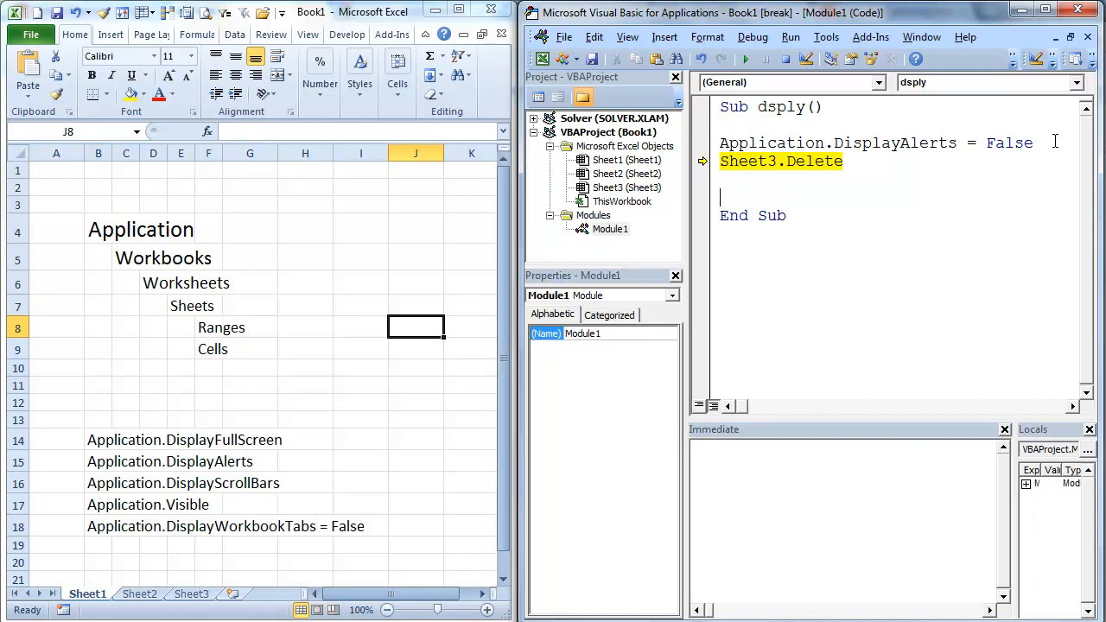
Turn DisplayAlerts back to True, run the deletion of Sheet2 and decline the confirmation so Sheet2 stays.
{"action": "type", "text": "Application.DisplayAlerts = true"}
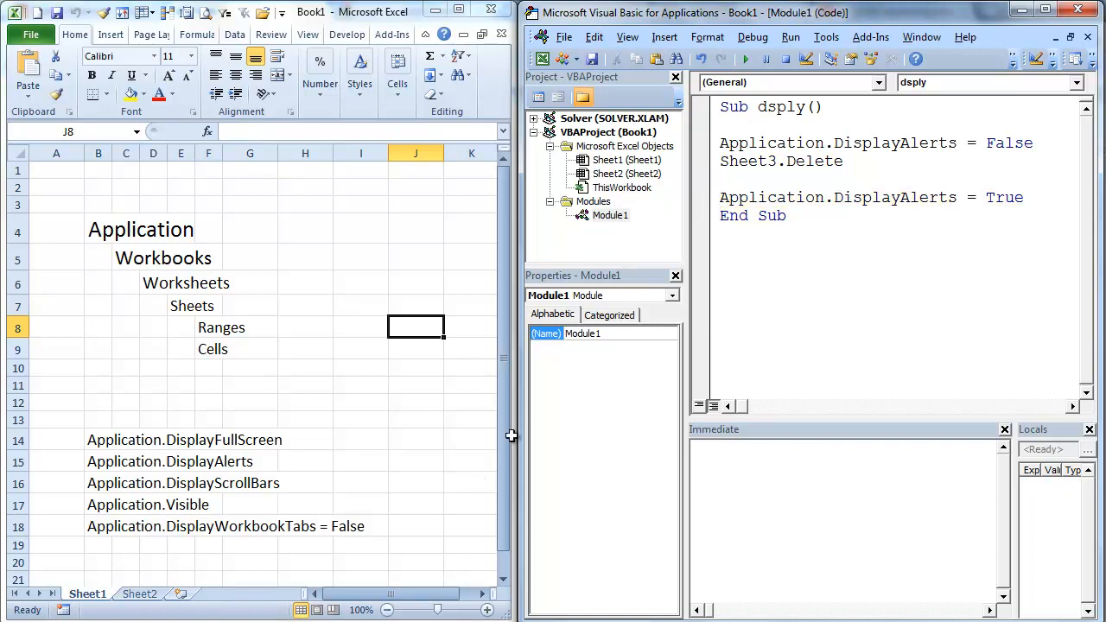
{"action": "double_click", "coordinate": [1010, 142]}
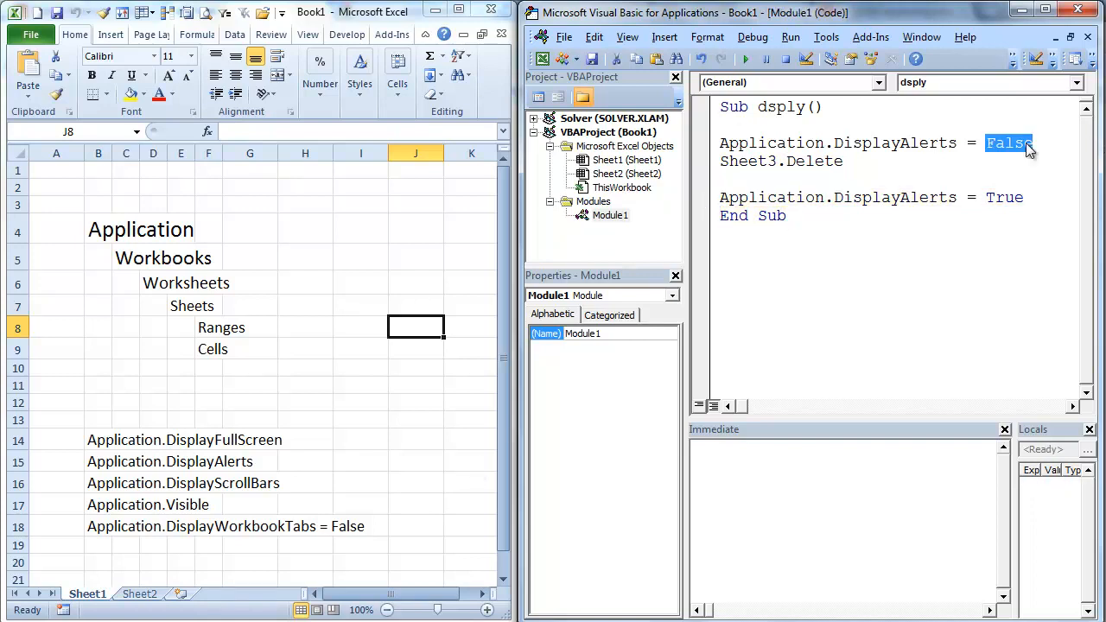
{"action": "type", "text": "True"}
{"action": "left_click", "coordinate": [898, 160]}
{"action": "type", "text": "2"}
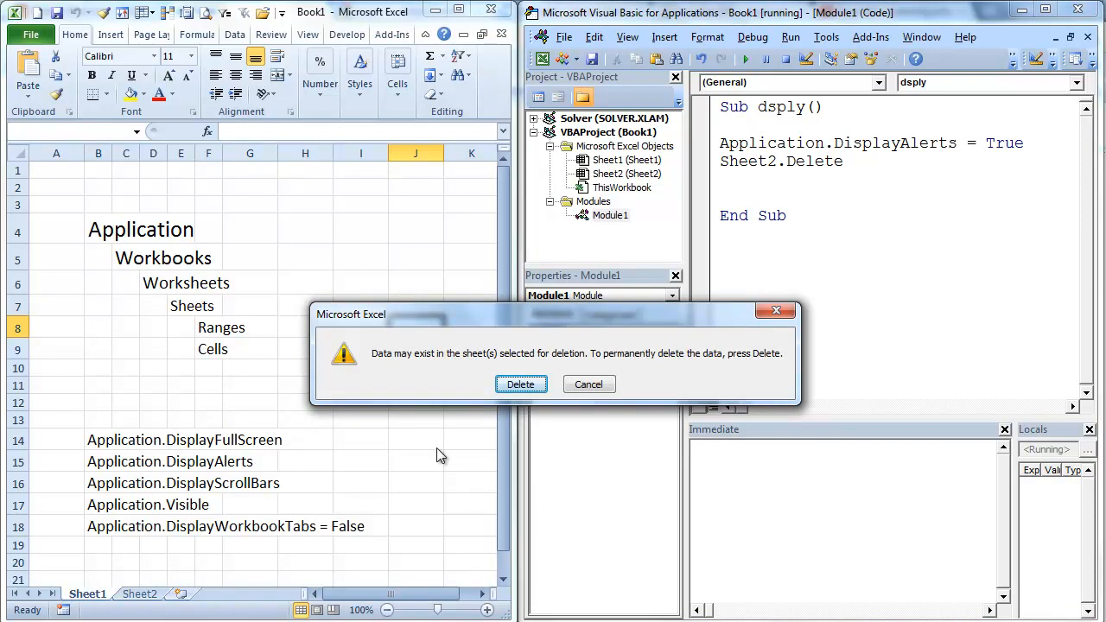
{"action": "mouse_move", "coordinate": [587, 384]}
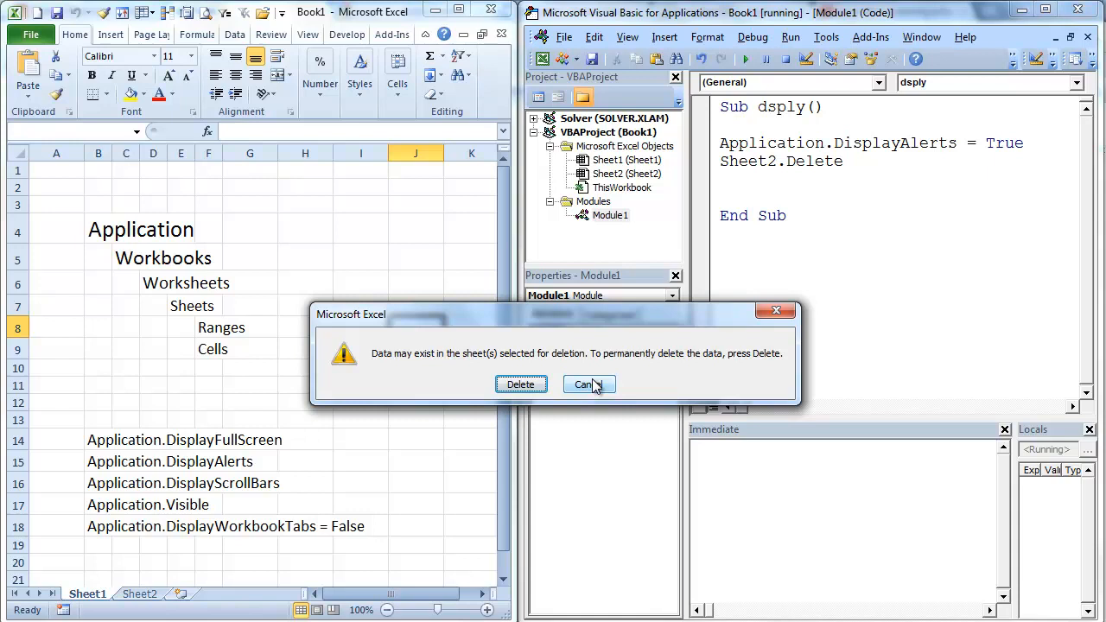
{"action": "left_click", "coordinate": [584, 384]}
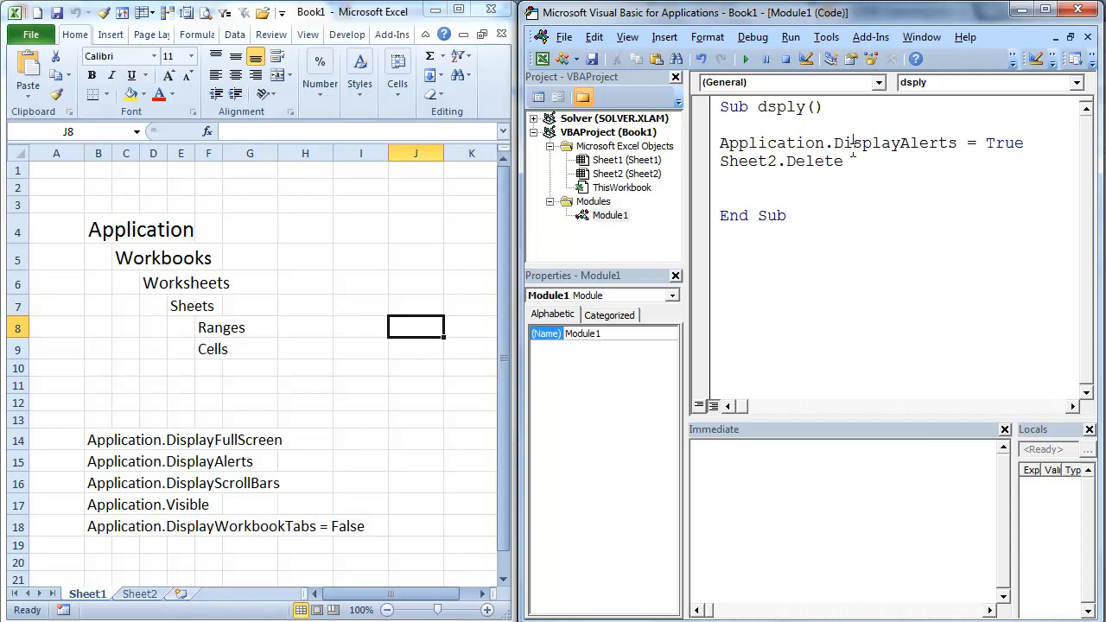
{"action": "double_click", "coordinate": [895, 142]}
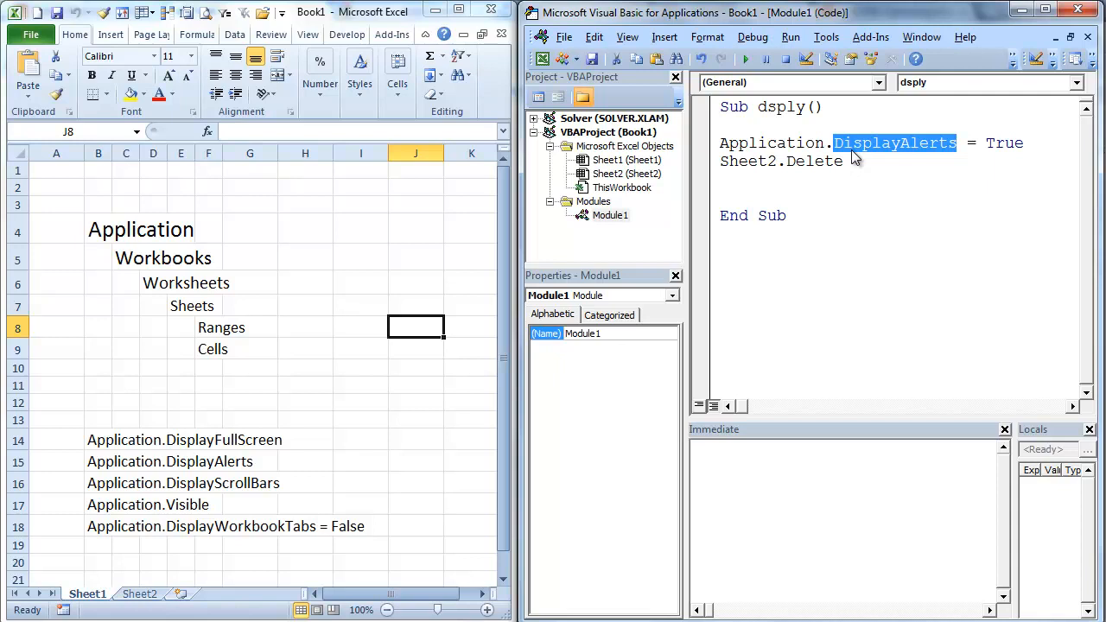
Rewrite the line as Application.DisplayFormulaBar = False, run it, then set it back to True.
{"action": "key", "text": "Delete"}
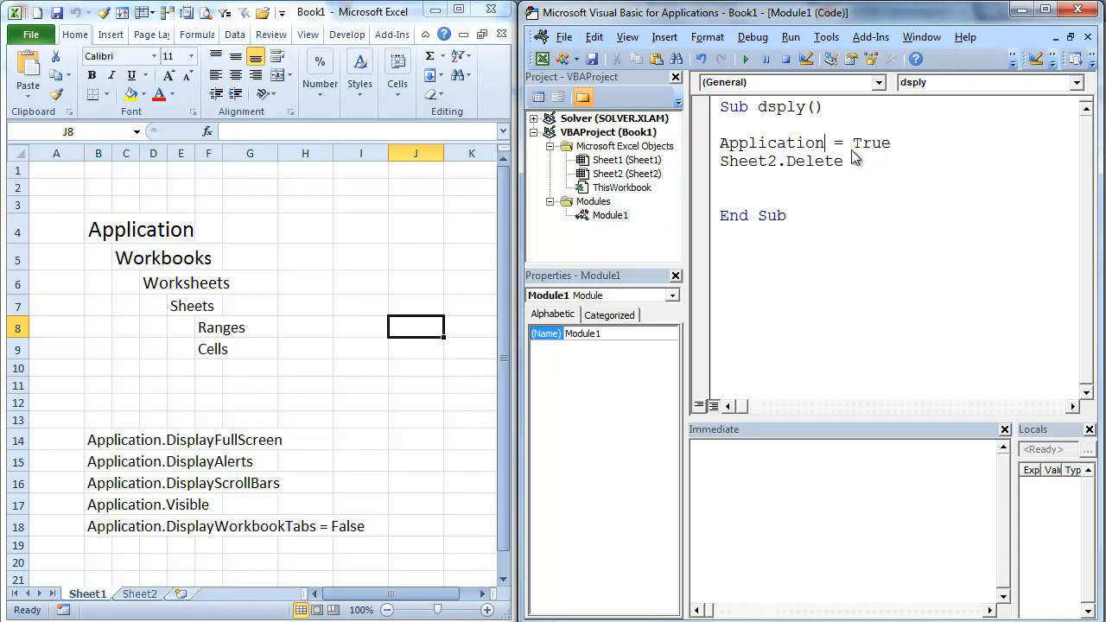
{"action": "type", "text": ".dis"}
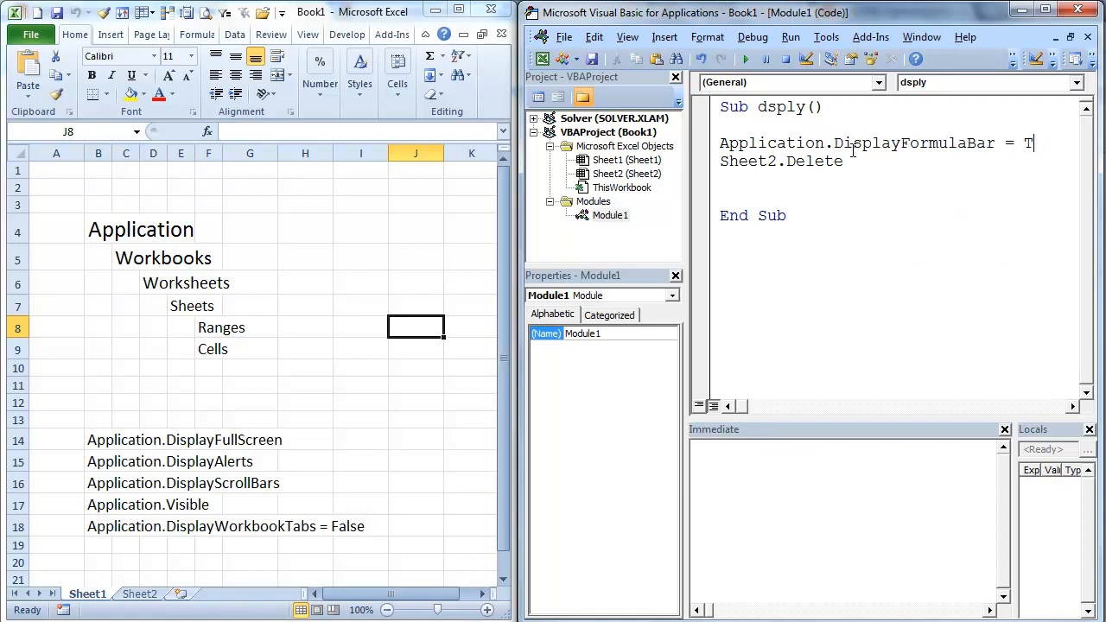
{"action": "type", "text": "alse"}
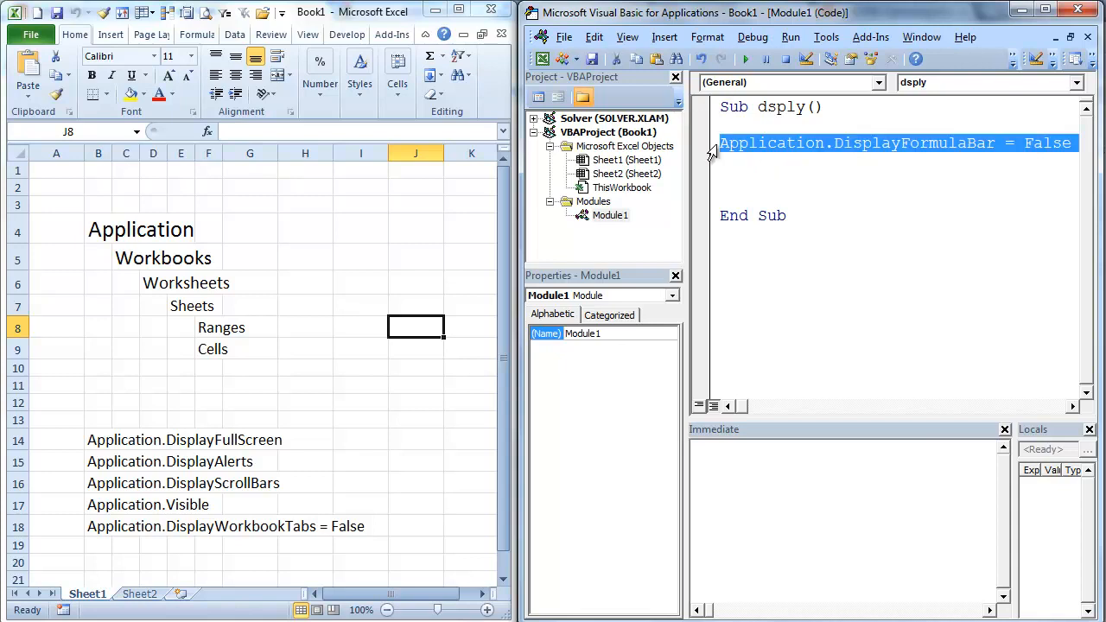
{"action": "type", "text": "Application.DisplayFormulaBar = False"}
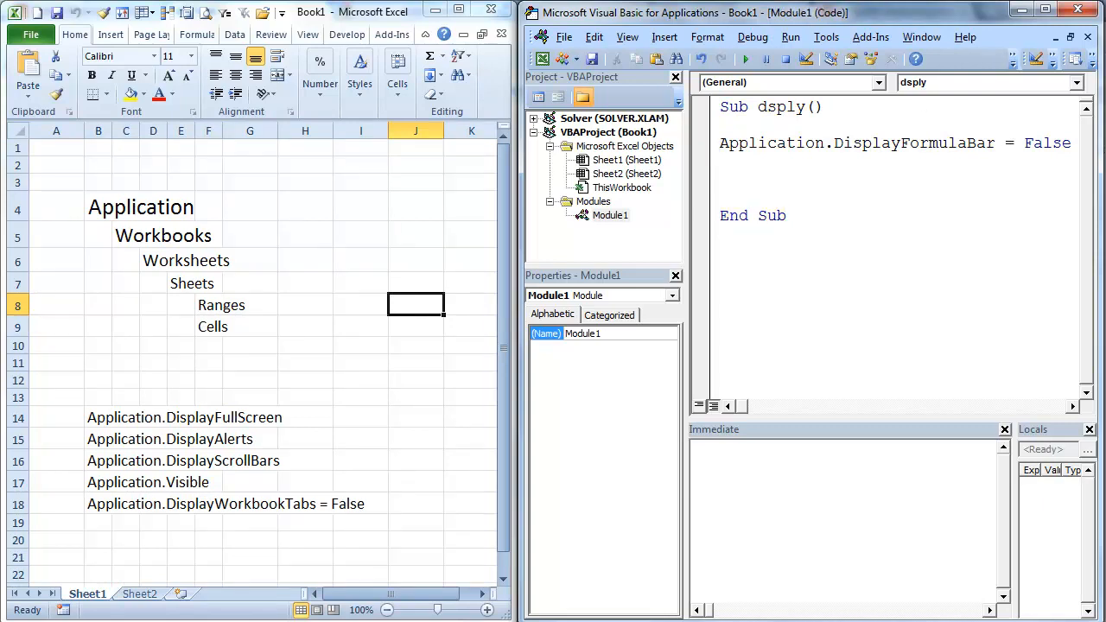
{"action": "type", "text": "tru"}
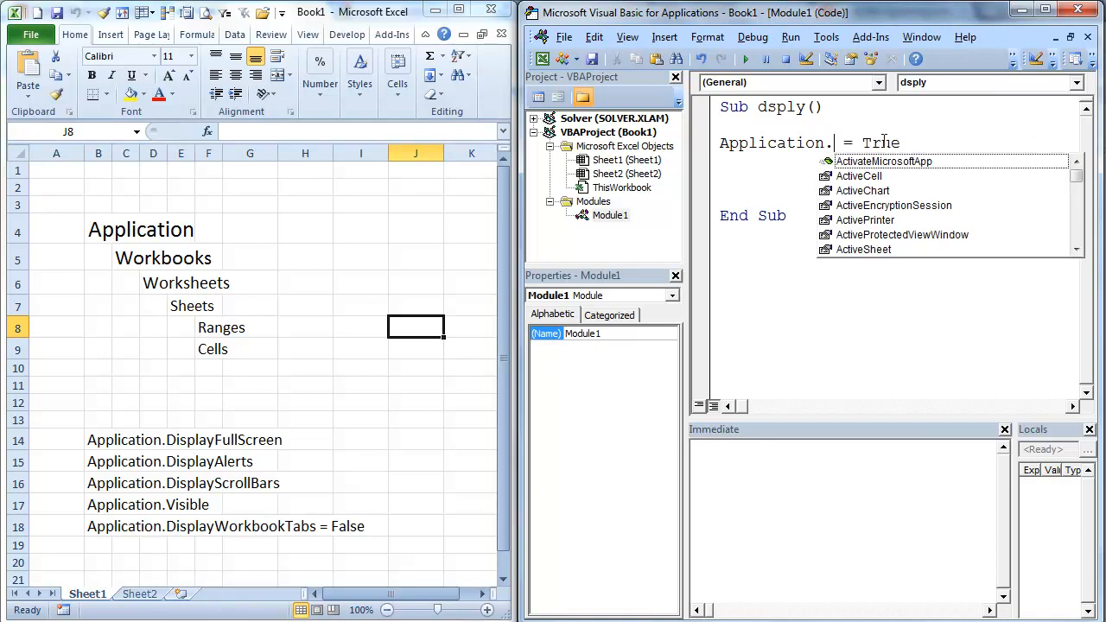
Change the property to Application.DisplayScrollBars = False, run it, then restore with True.
{"action": "type", "text": "d"}
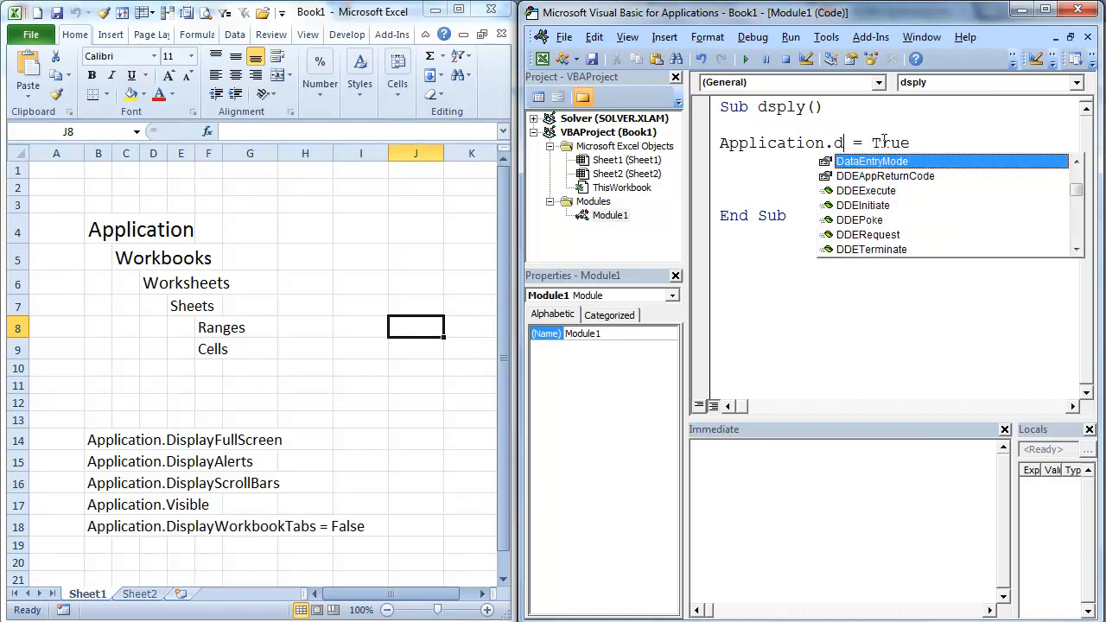
{"action": "type", "text": "isp"}
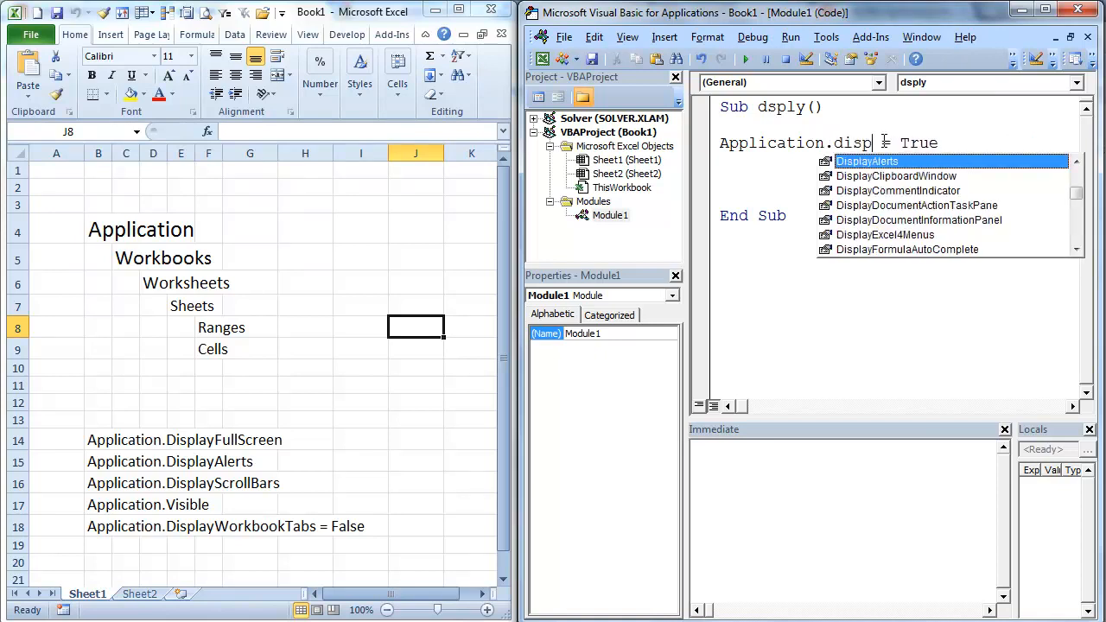
{"action": "type", "text": "lays"}
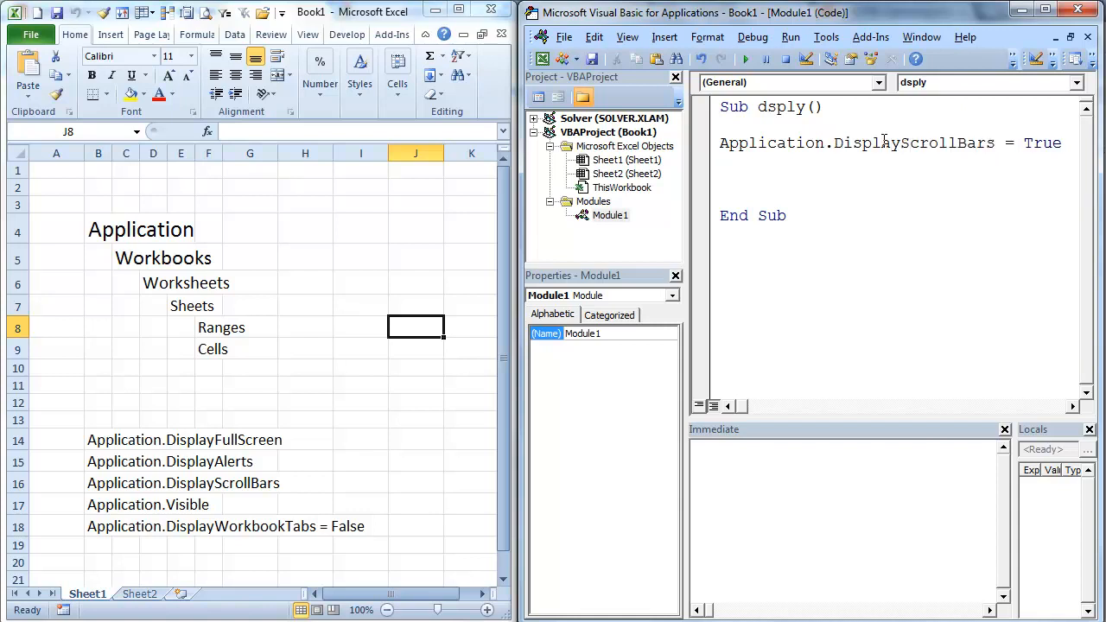
{"action": "type", "text": "f"}
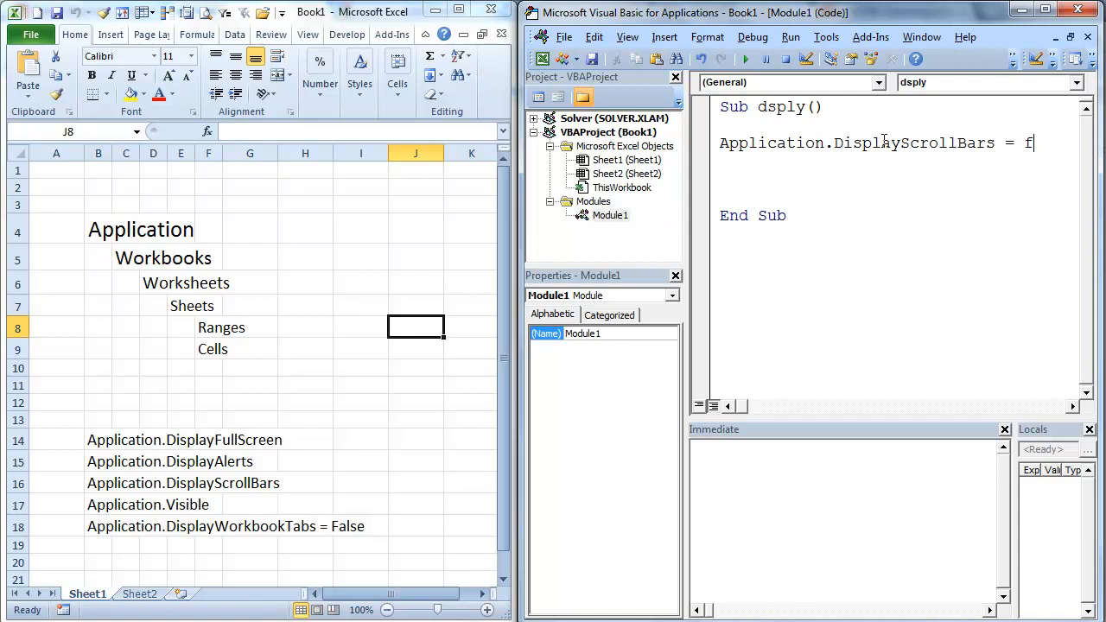
{"action": "type", "text": "alse"}
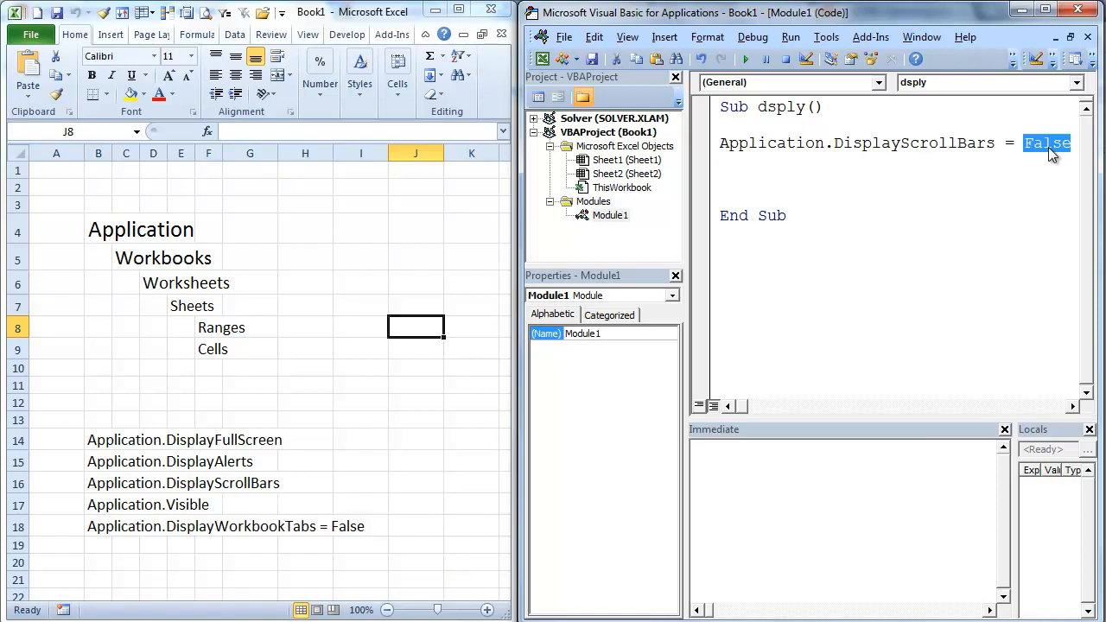
{"action": "type", "text": "tre"}
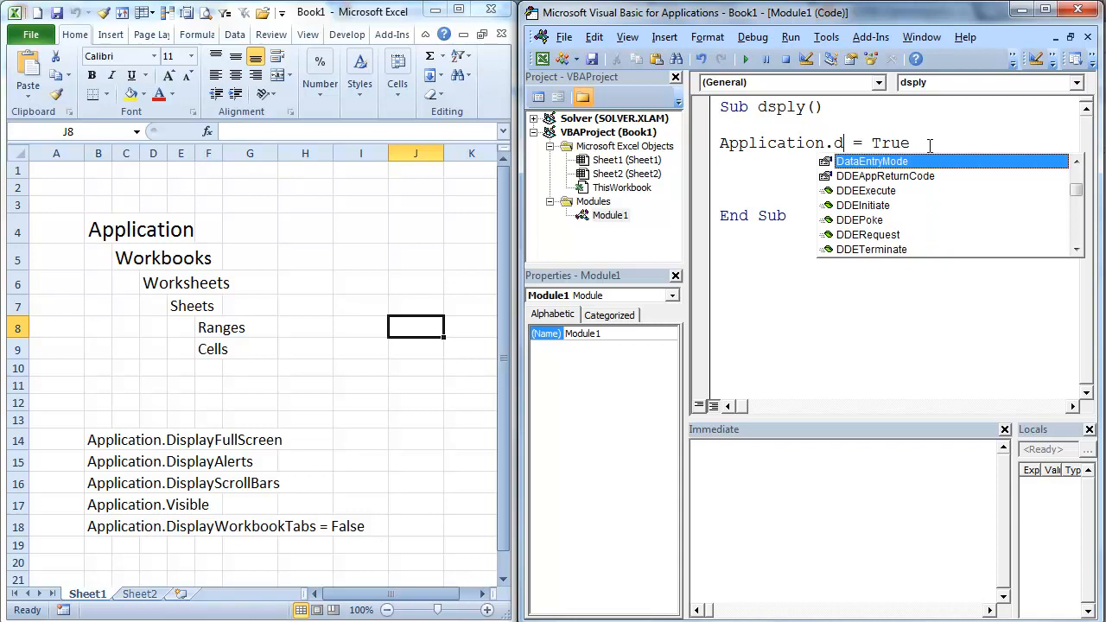
Change the property to Application.DisplayStatusBar = False, run it, then set it back to True.
{"action": "type", "text": "isplay"}
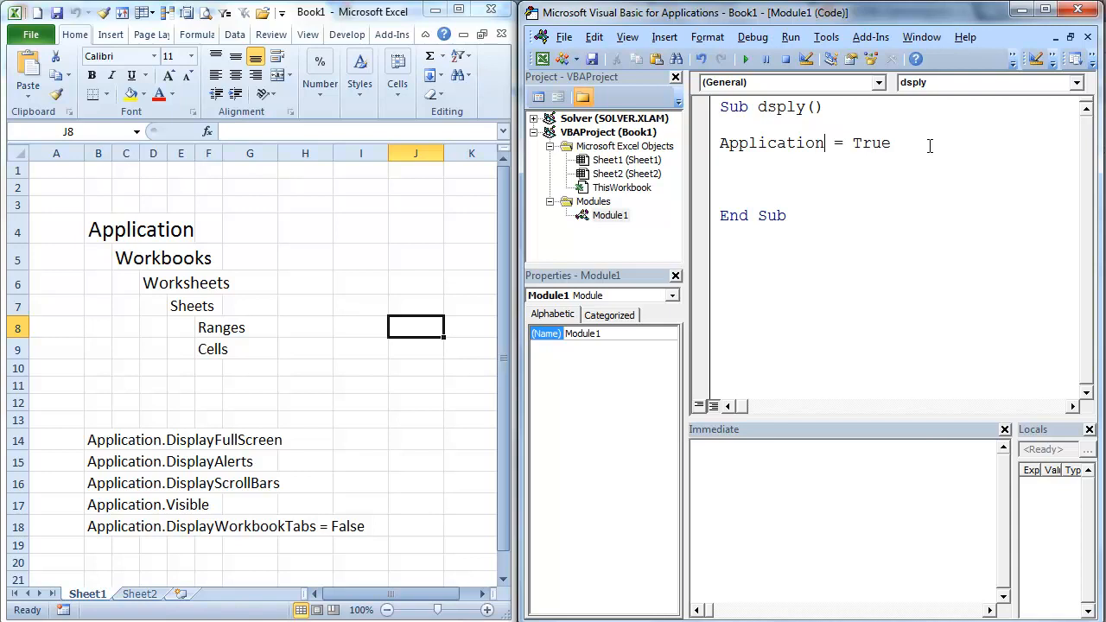
{"action": "type", "text": ".display"}
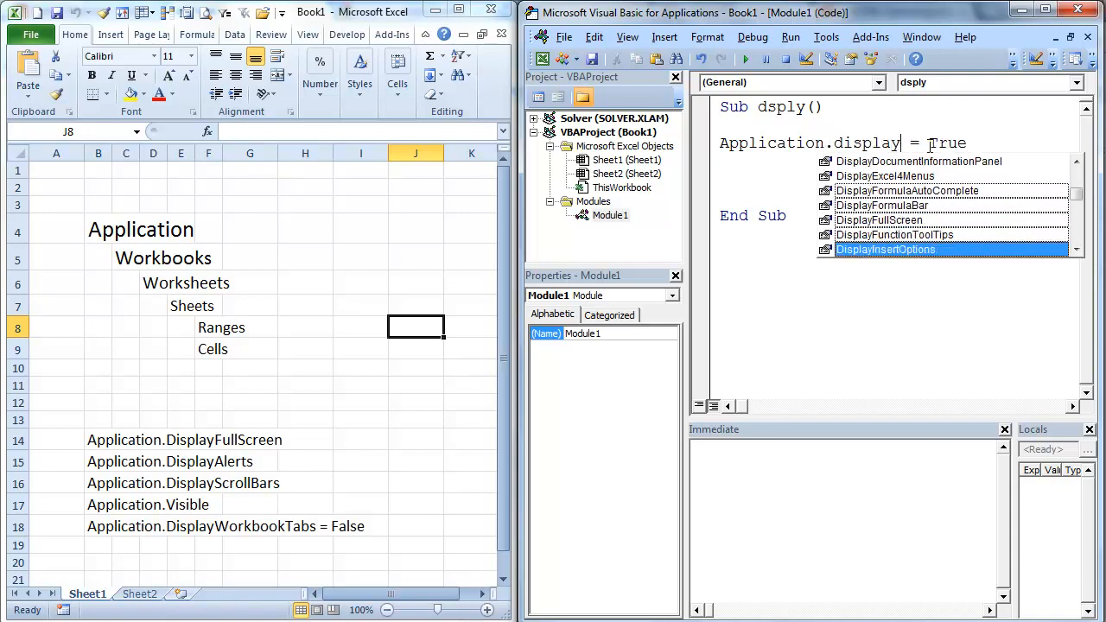
{"action": "scroll", "scroll_direction": "down", "scroll_amount": 3}
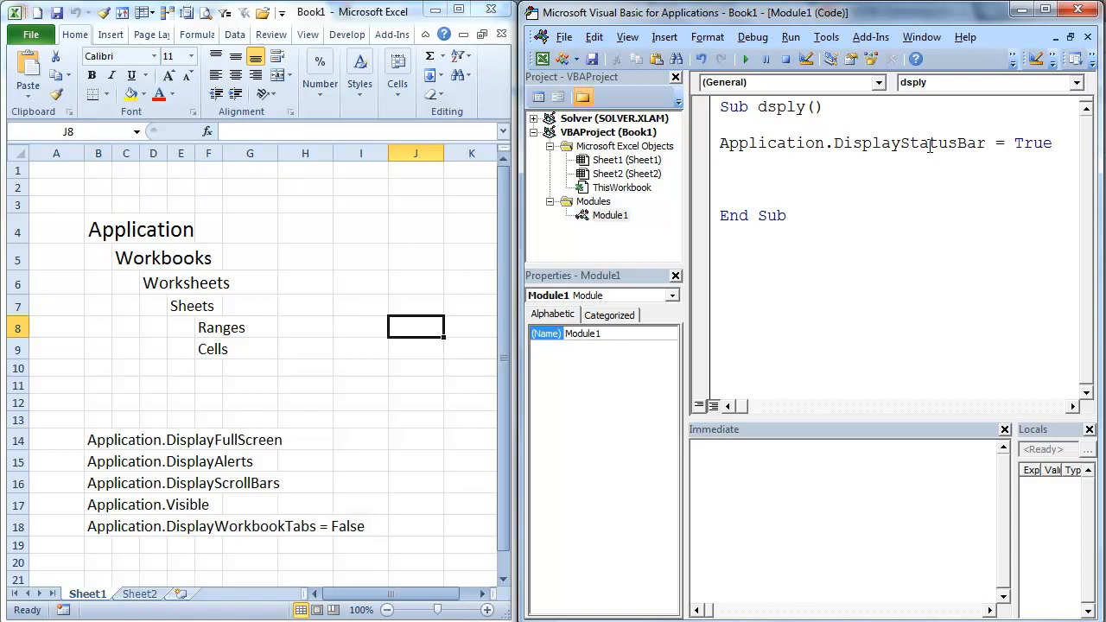
{"action": "type", "text": "false"}
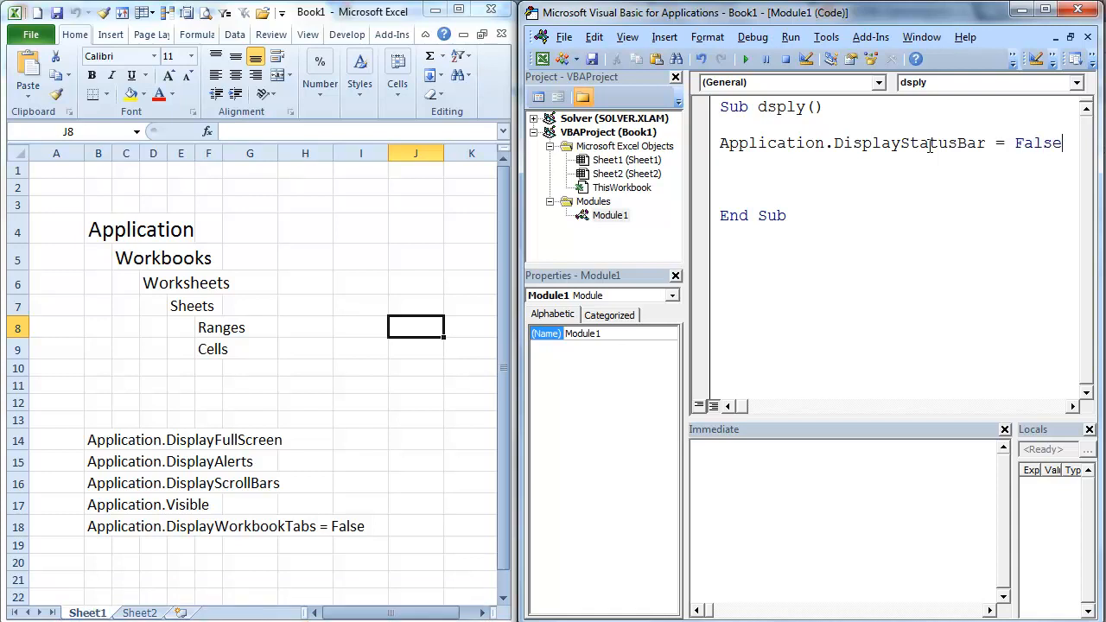
{"action": "mouse_move", "coordinate": [456, 273]}
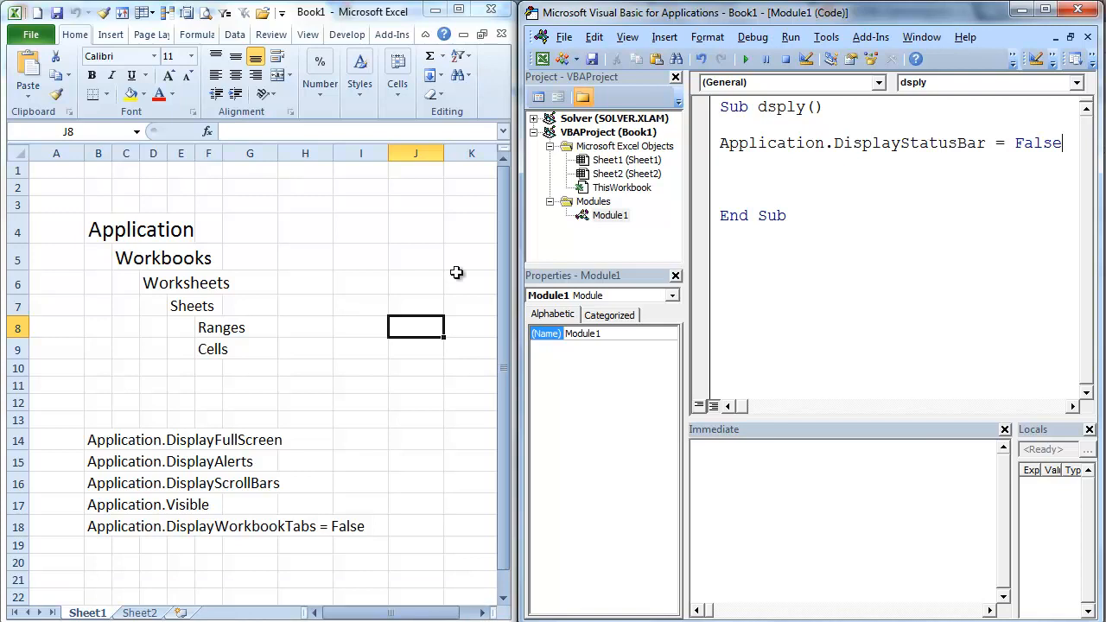
{"action": "mouse_move", "coordinate": [954, 207]}
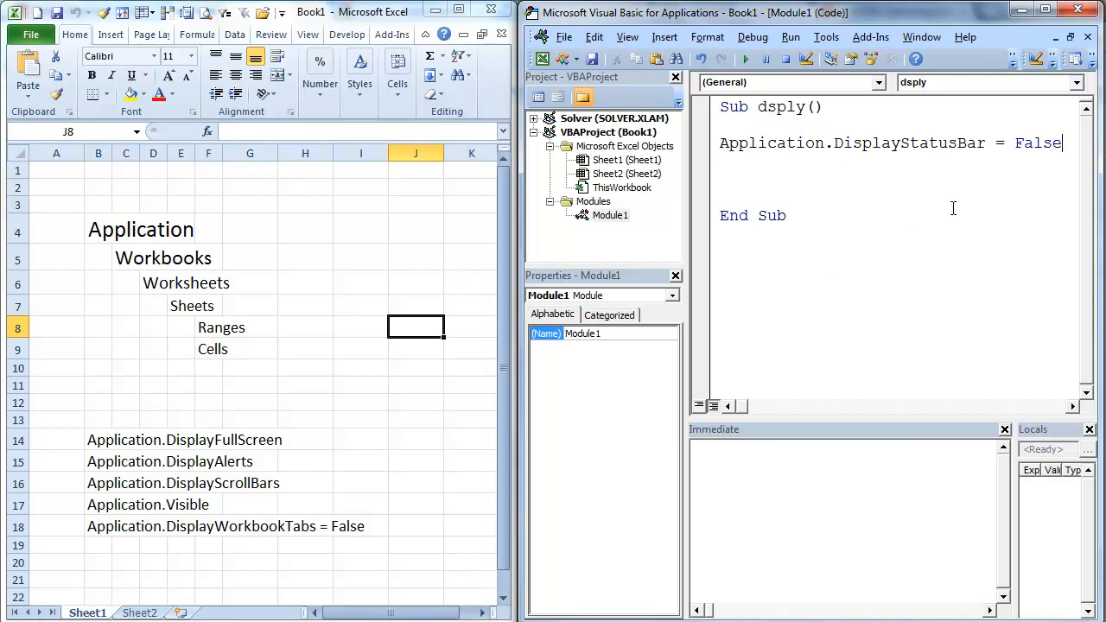
{"action": "type", "text": "True"}
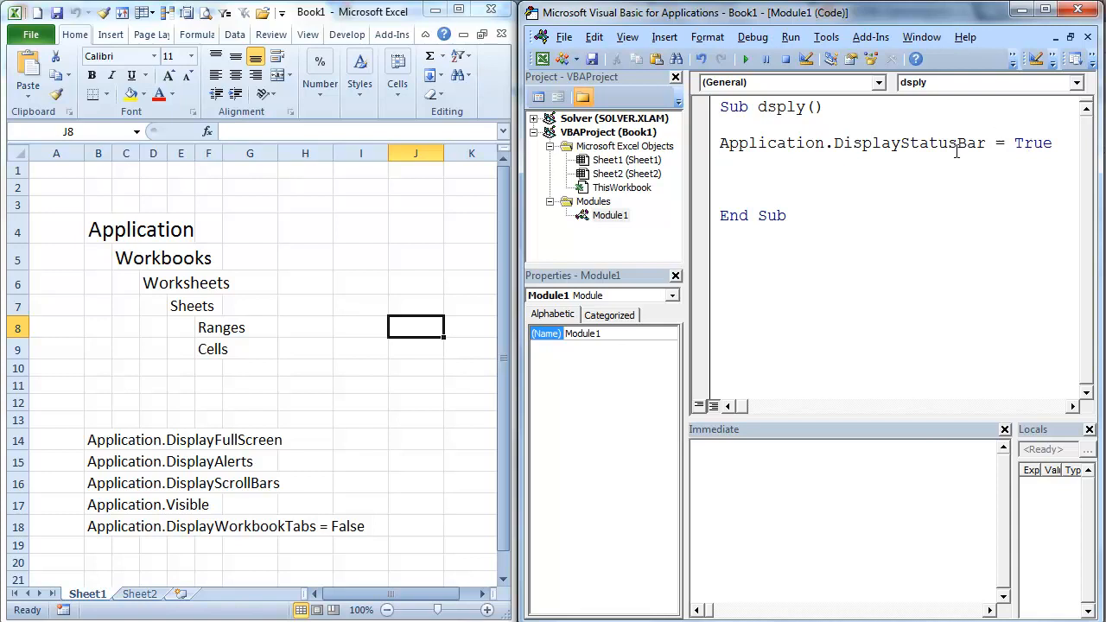
Set Application.Visible = False and start a second Application.Visible = line awaiting its value.
{"action": "double_click", "coordinate": [908, 142]}
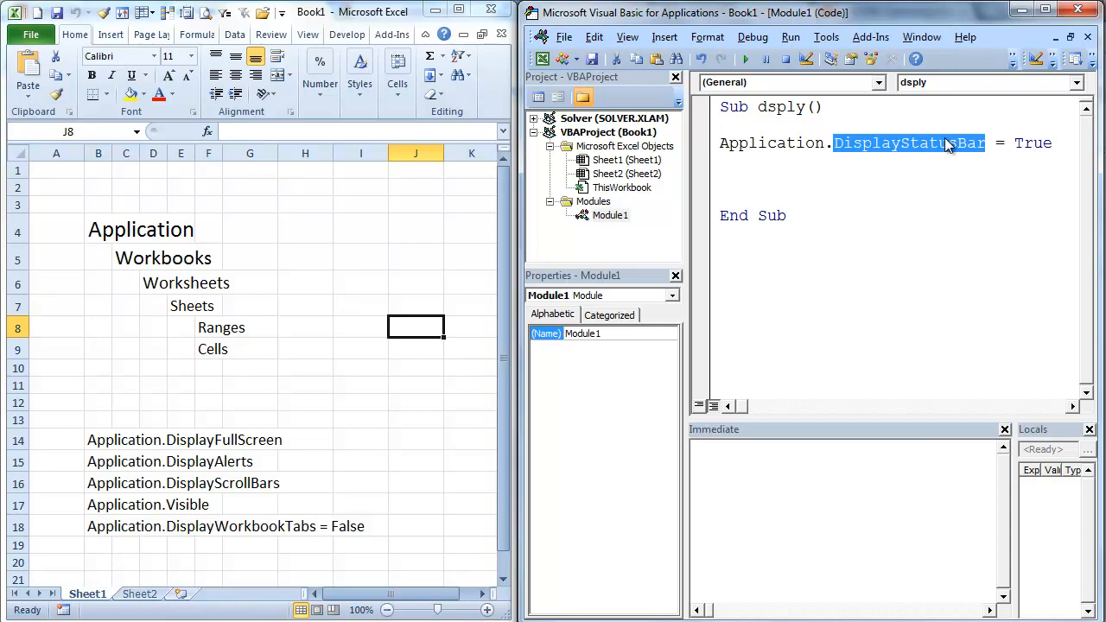
{"action": "type", "text": "visi"}
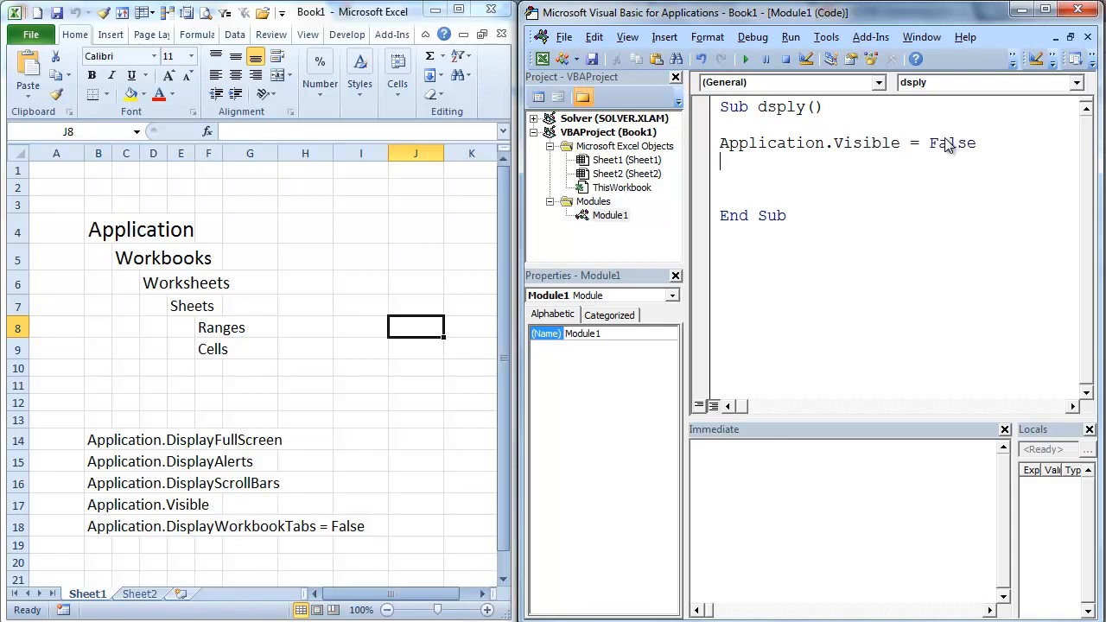
{"action": "type", "text": "applicaio"}
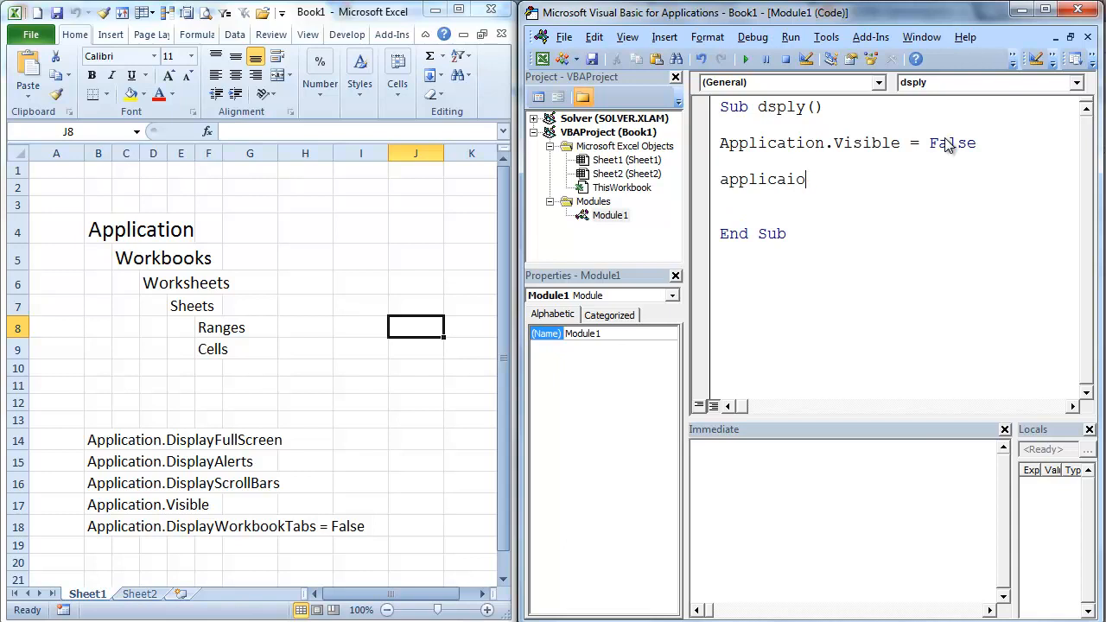
{"action": "key", "text": "BackSpace"}
{"action": "type", "text": "tion."}
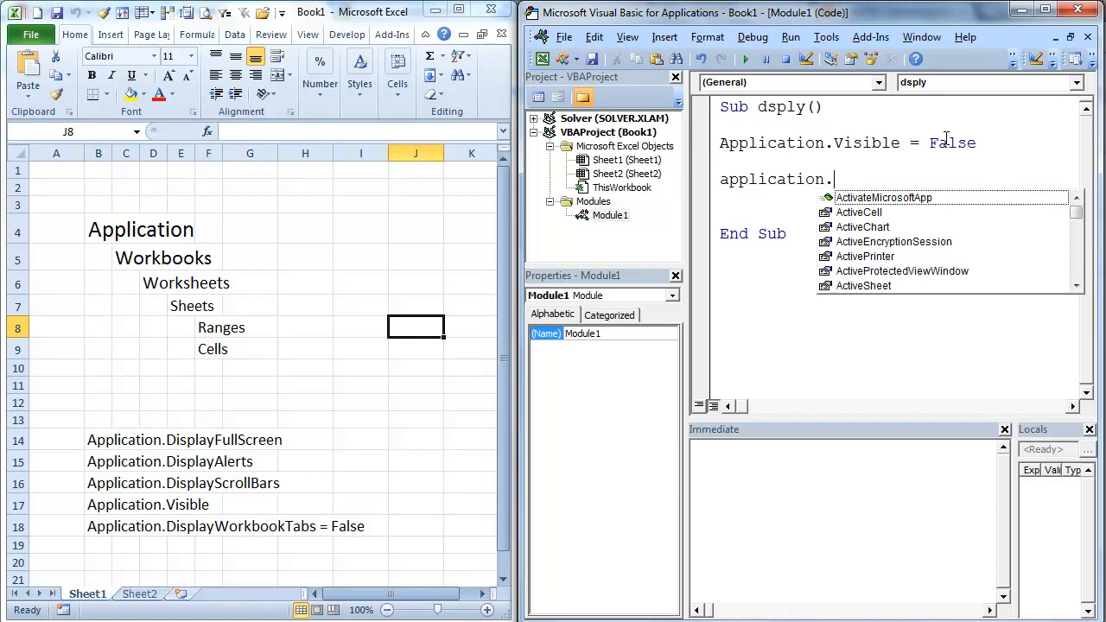
{"action": "type", "text": "Visible ="}
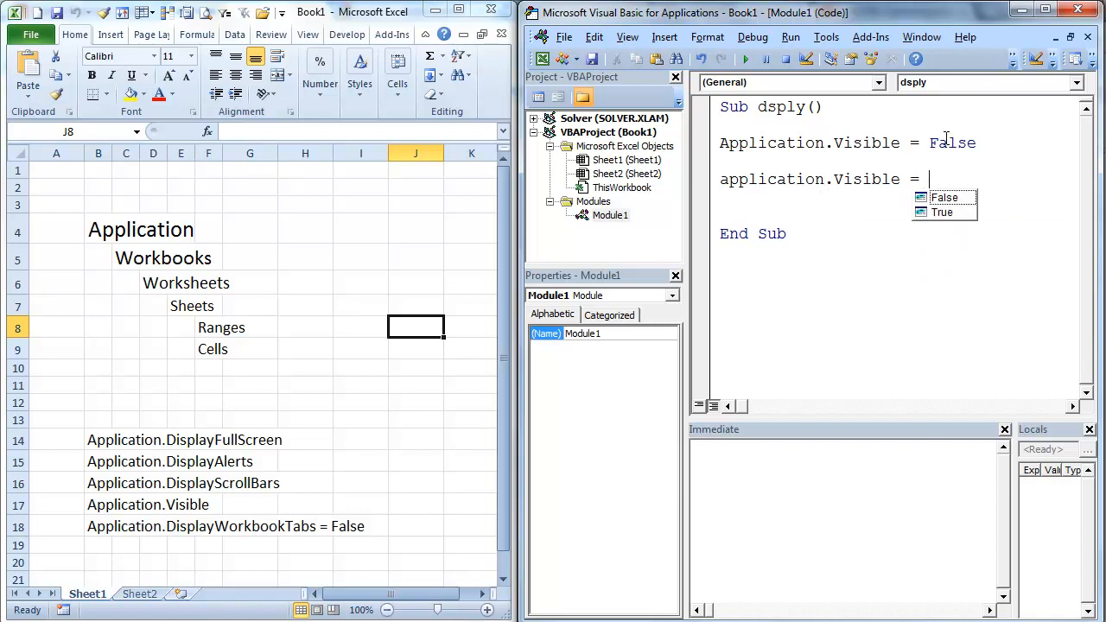